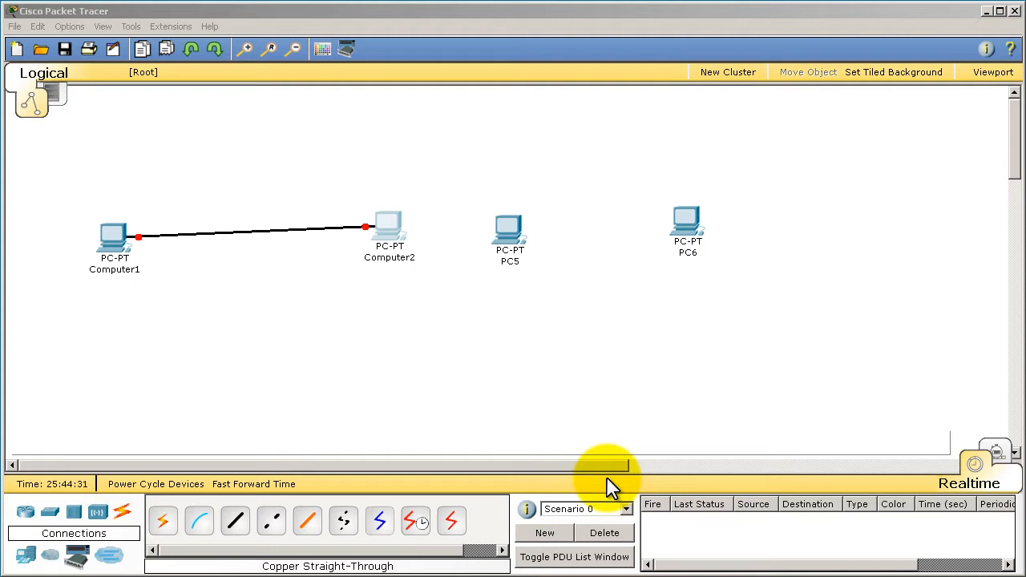
pyautogui.moveTo(561, 393)
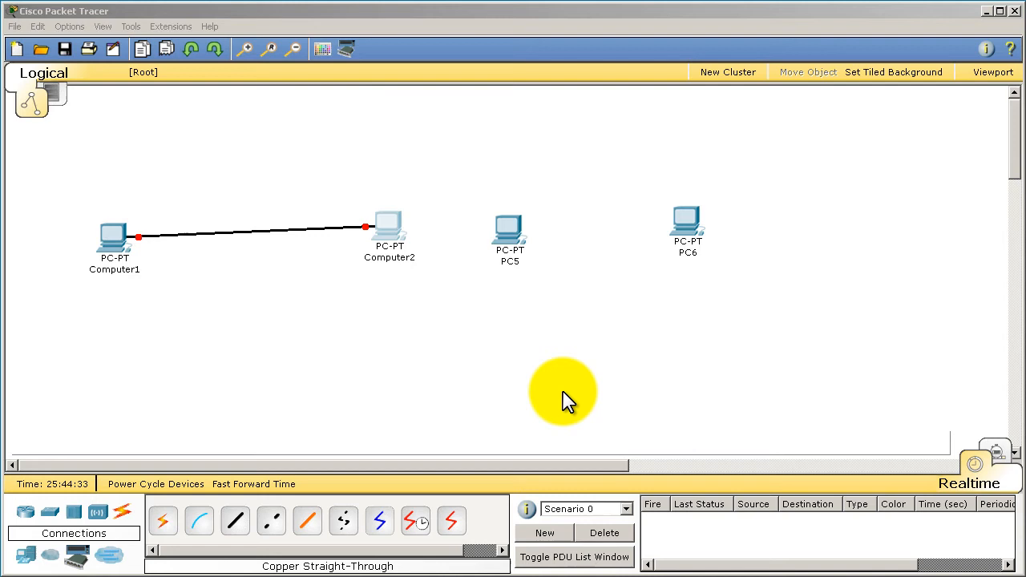
pyautogui.moveTo(224, 209)
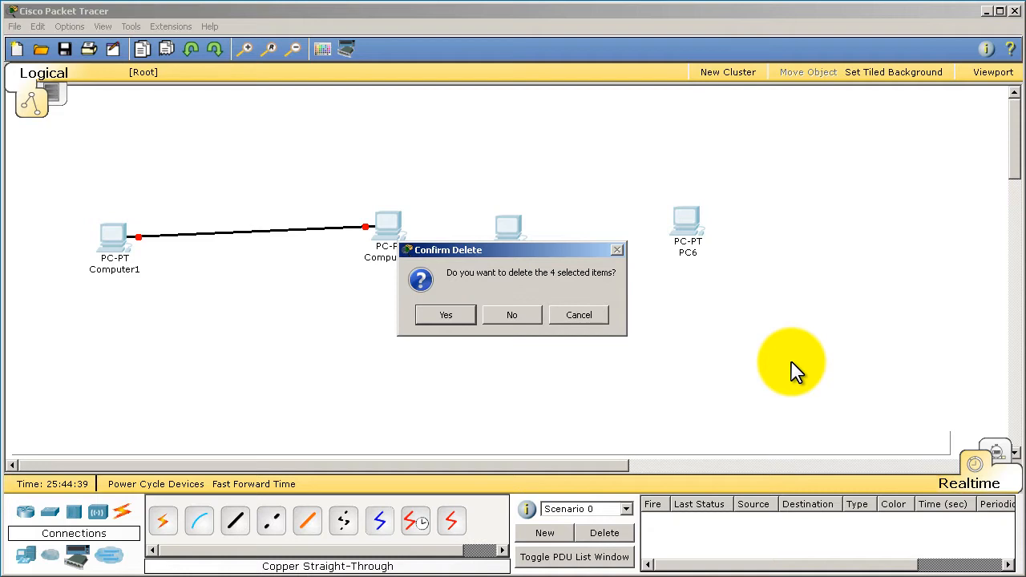
# Confirm deleting the four selected PCs, leaving the workspace empty
pyautogui.click(445, 315)
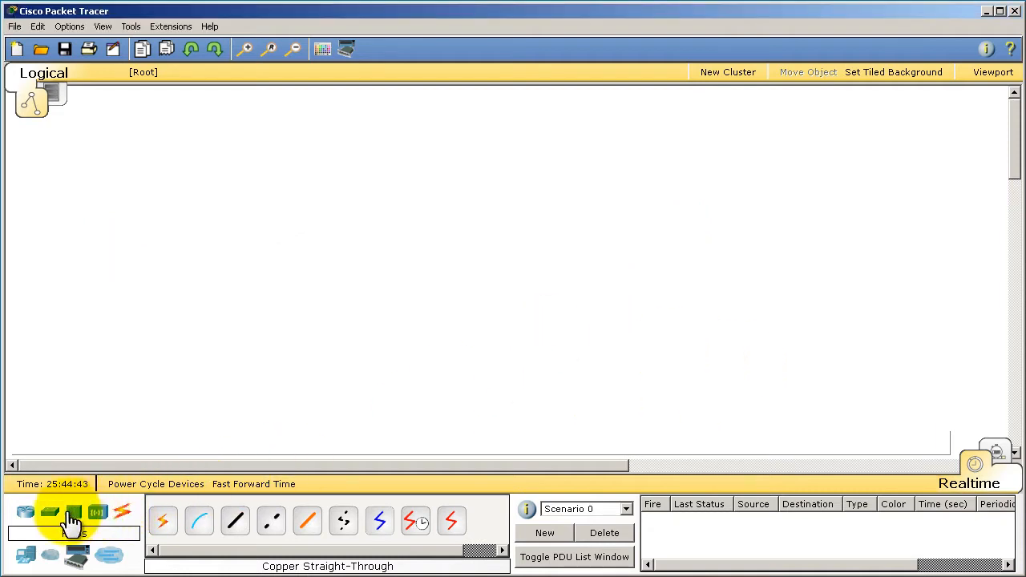
# Place four 3560-24PS multilayer switches on the workspace and nudge Multilayer Switch1 upward
pyautogui.click(49, 512)
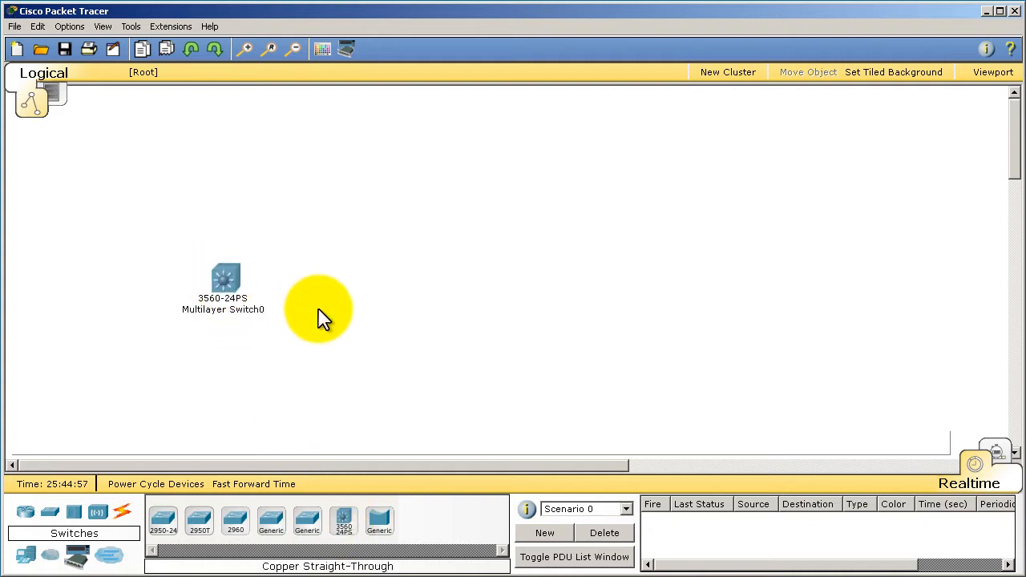
pyautogui.moveTo(343, 520)
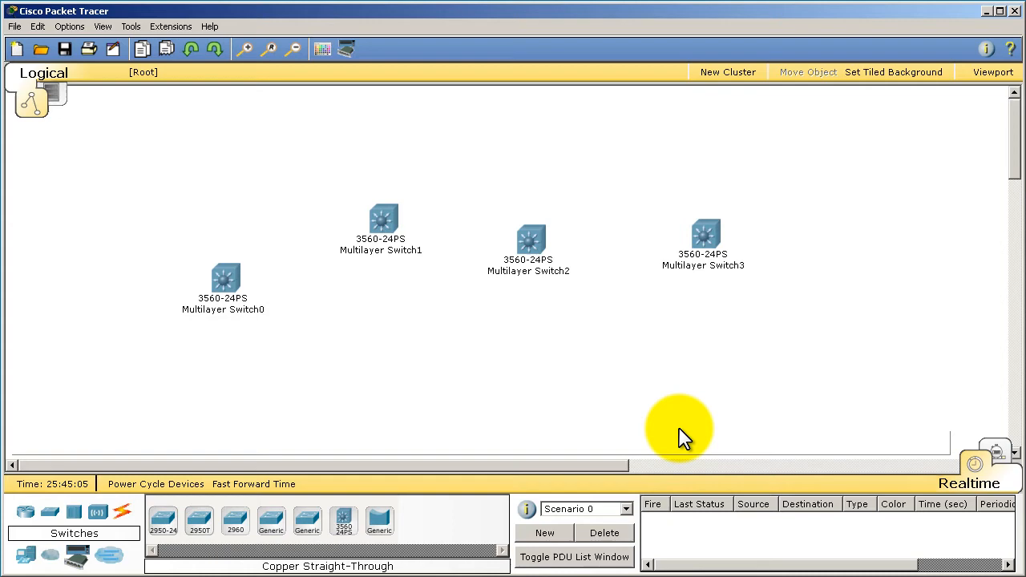
pyautogui.moveTo(593, 417)
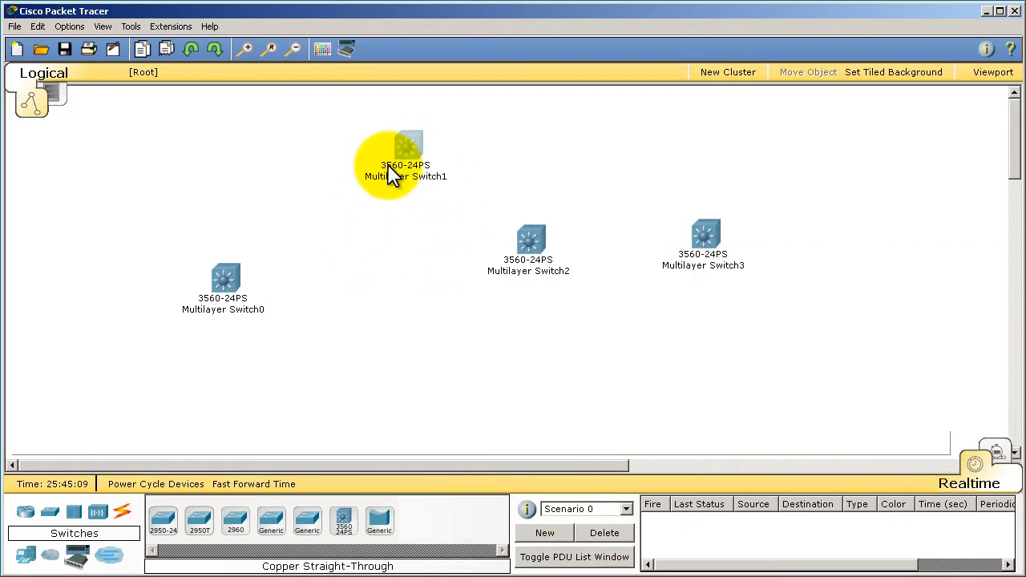
pyautogui.moveTo(404, 160); pyautogui.dragTo(372, 185)
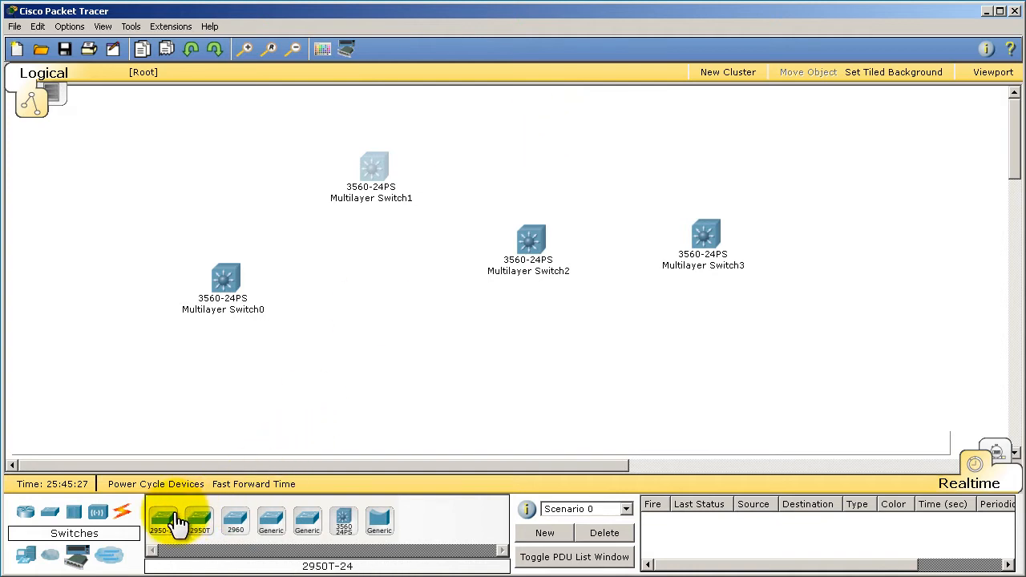
pyautogui.moveTo(234, 522)
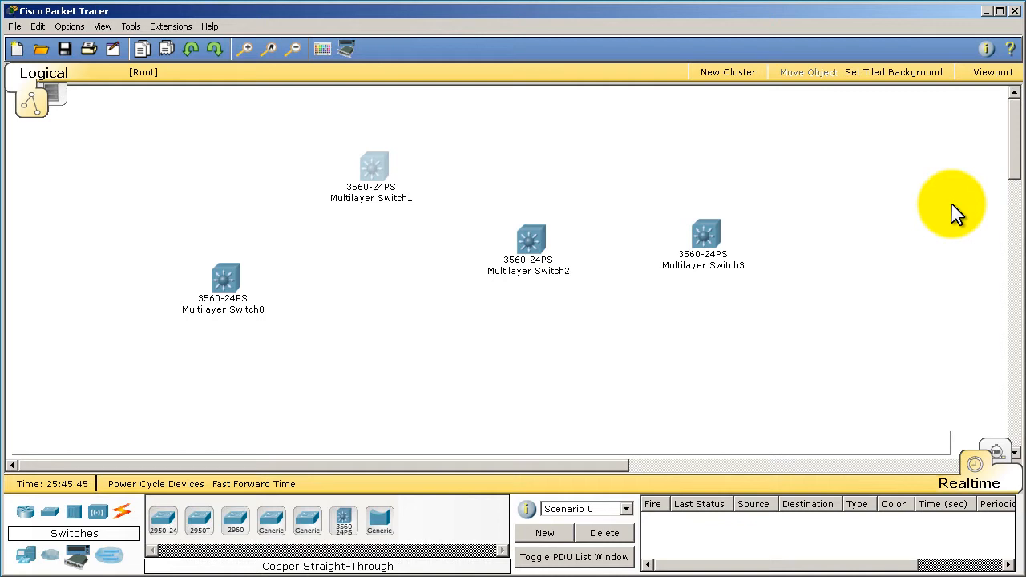
pyautogui.moveTo(286, 276)
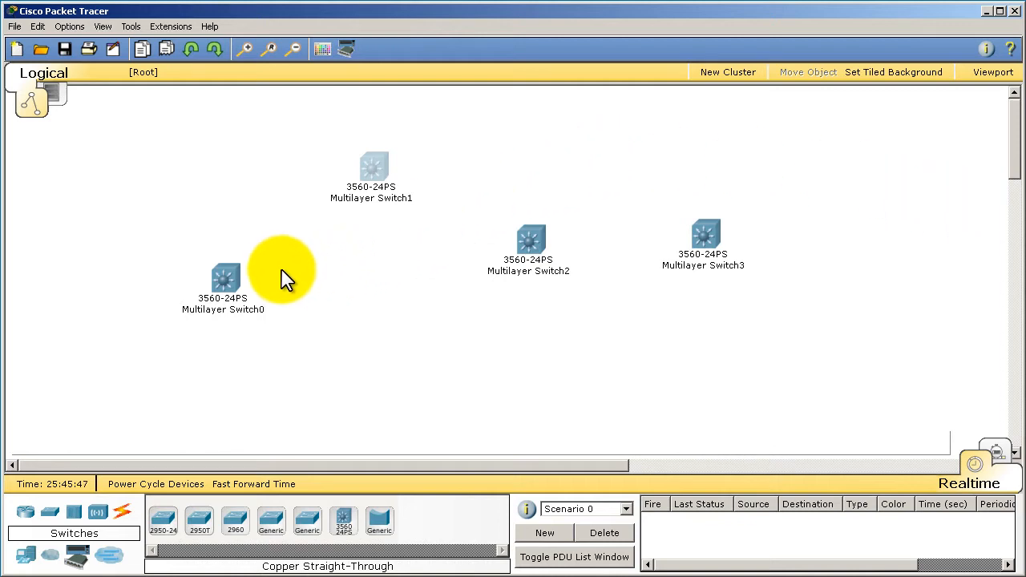
pyautogui.click(225, 281)
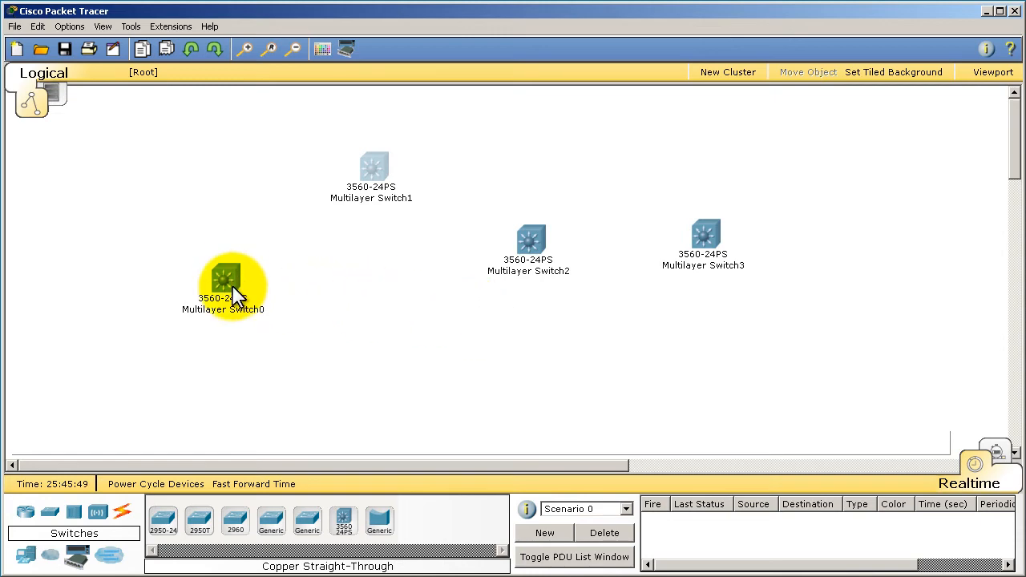
pyautogui.click(224, 279)
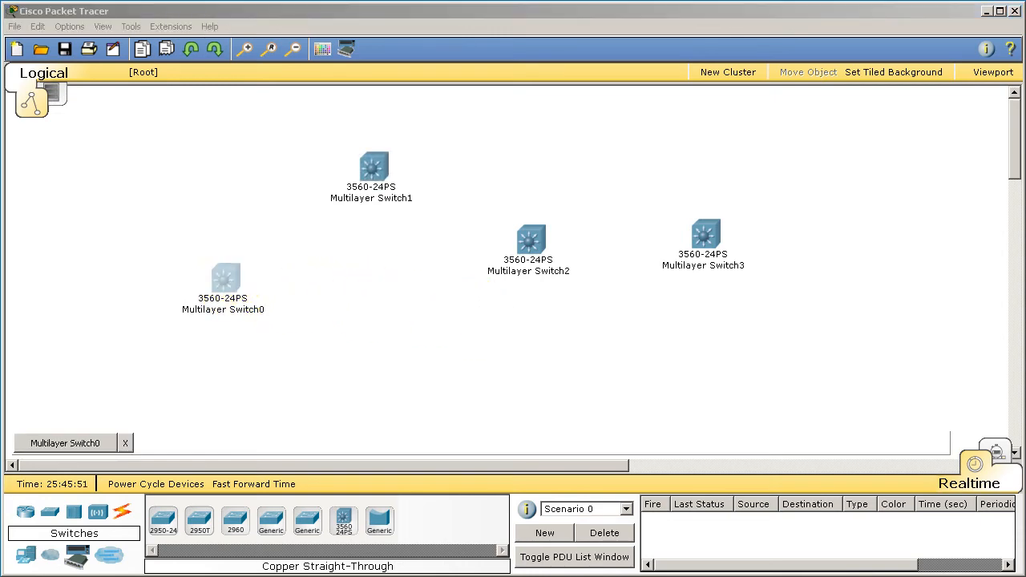
# Bring up Multilayer Switch0's device window and enlarge its physical chassis view
pyautogui.doubleClick(225, 279)
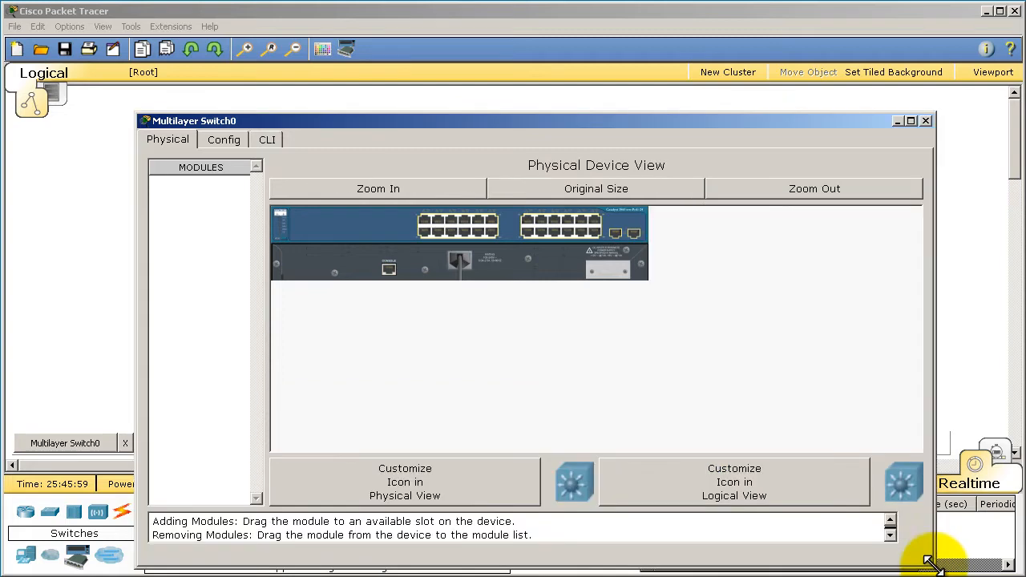
pyautogui.click(379, 189)
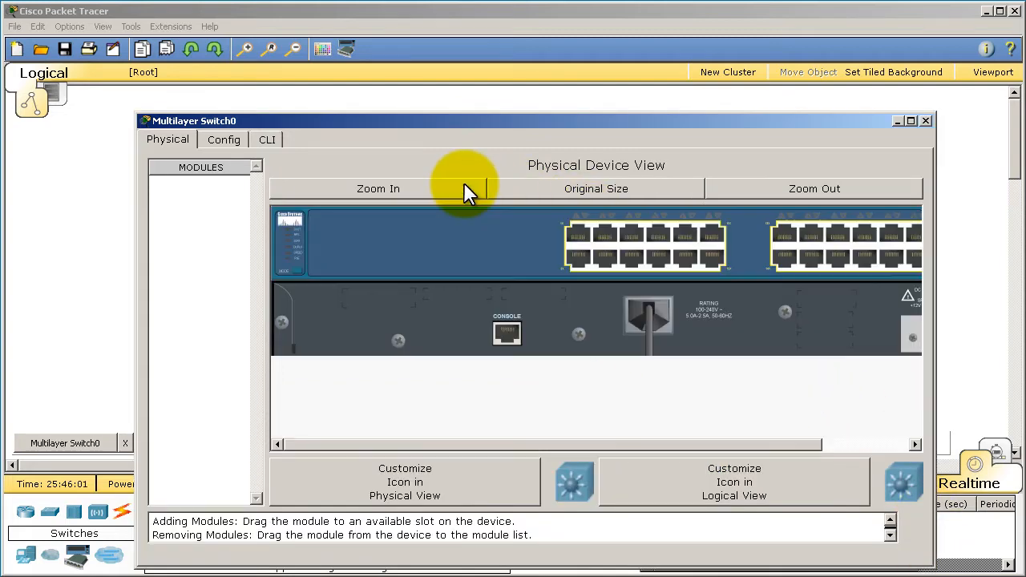
pyautogui.moveTo(436, 449)
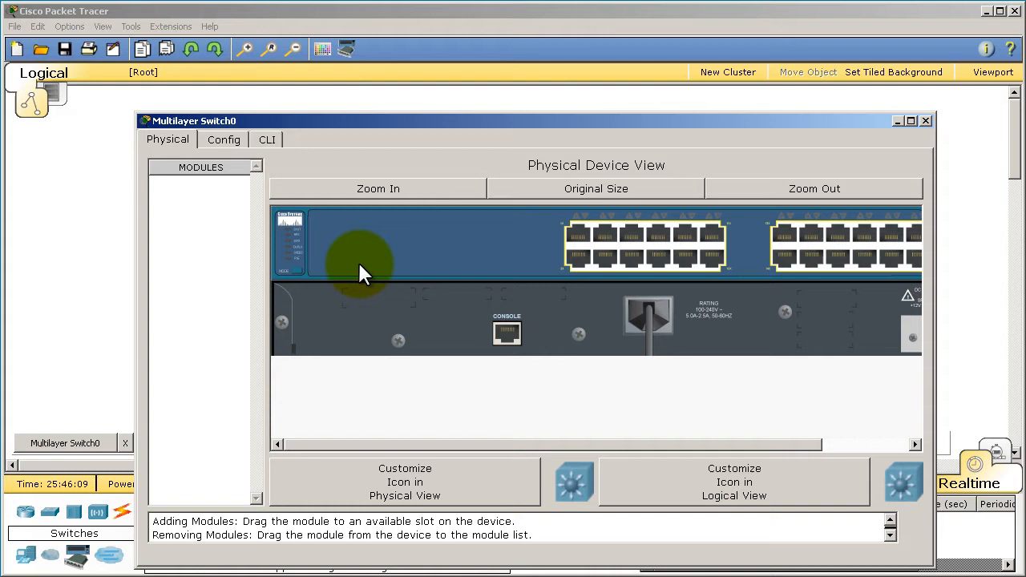
pyautogui.moveTo(370, 292)
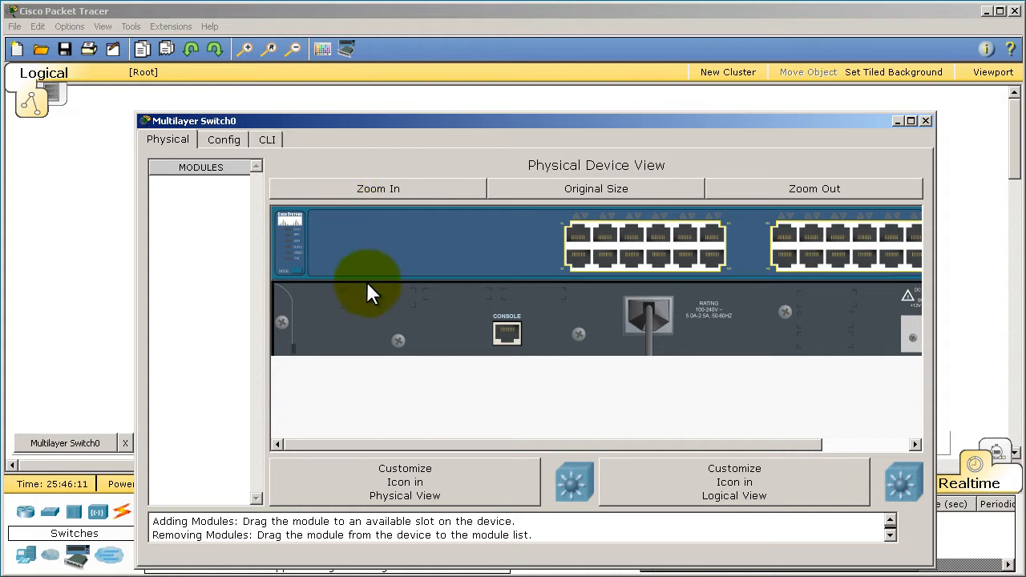
pyautogui.moveTo(382, 292)
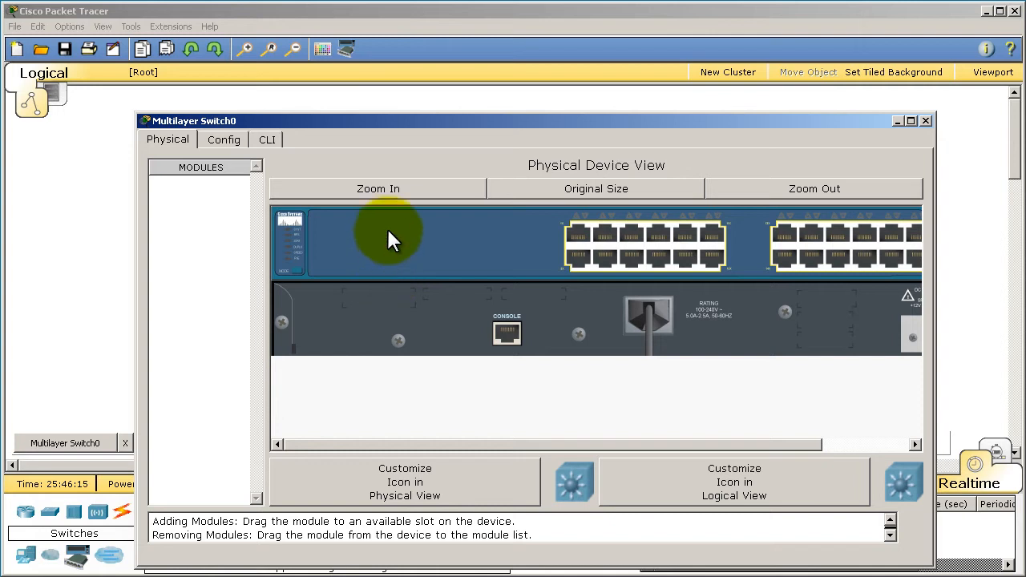
pyautogui.moveTo(420, 390)
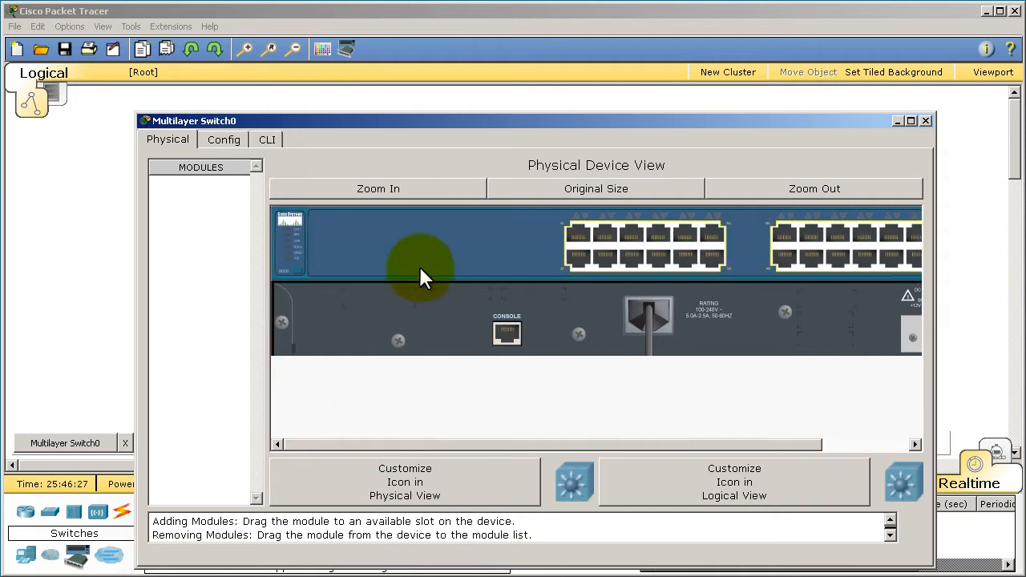
pyautogui.moveTo(433, 221)
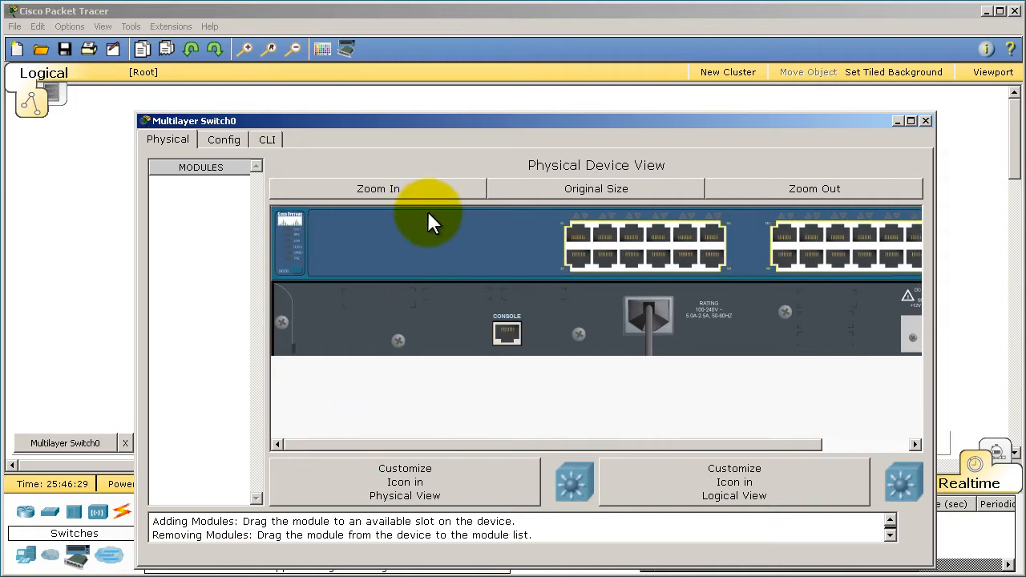
pyautogui.moveTo(501, 441)
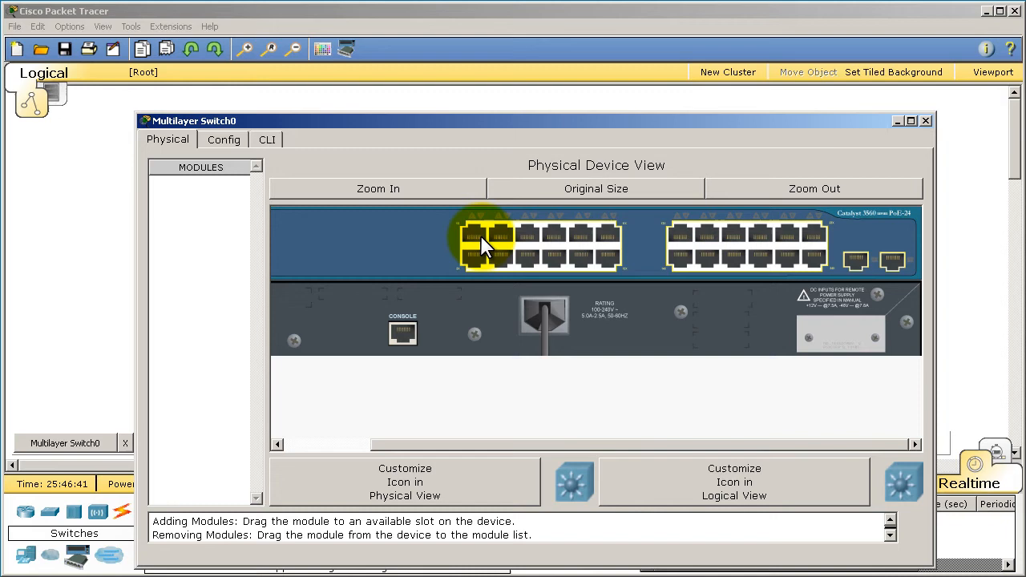
pyautogui.moveTo(581, 244)
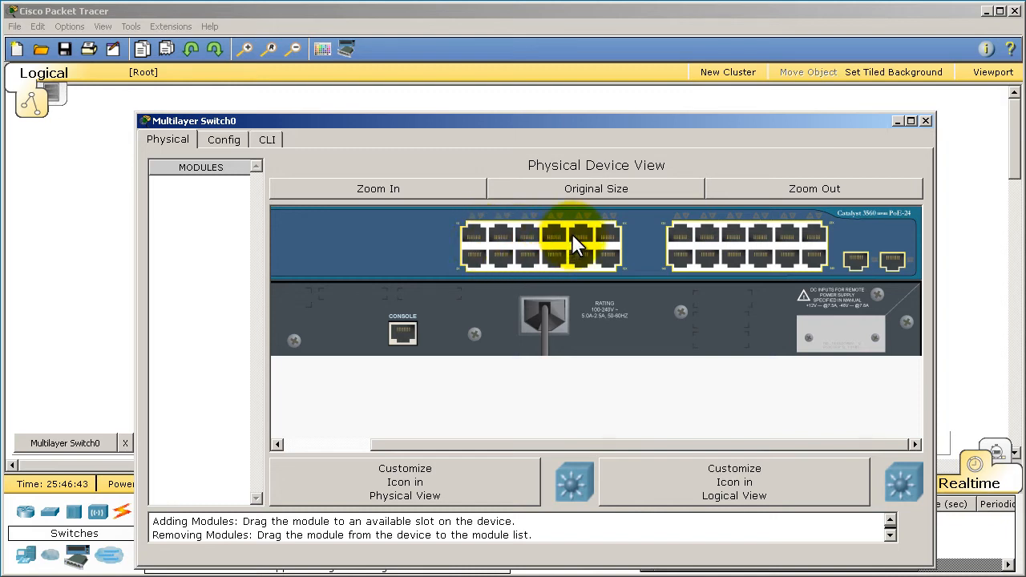
pyautogui.moveTo(649, 281)
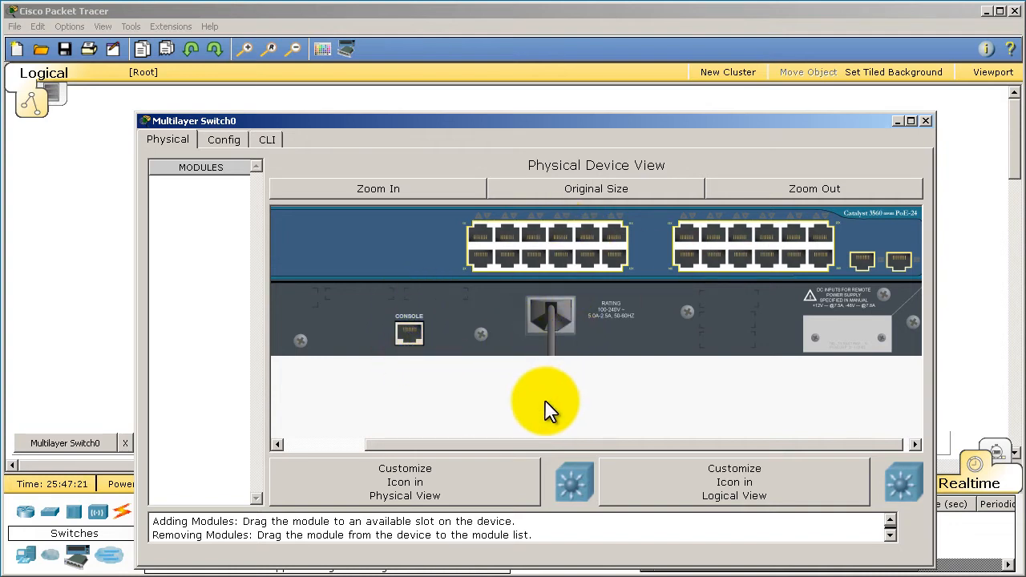
pyautogui.moveTo(562, 398)
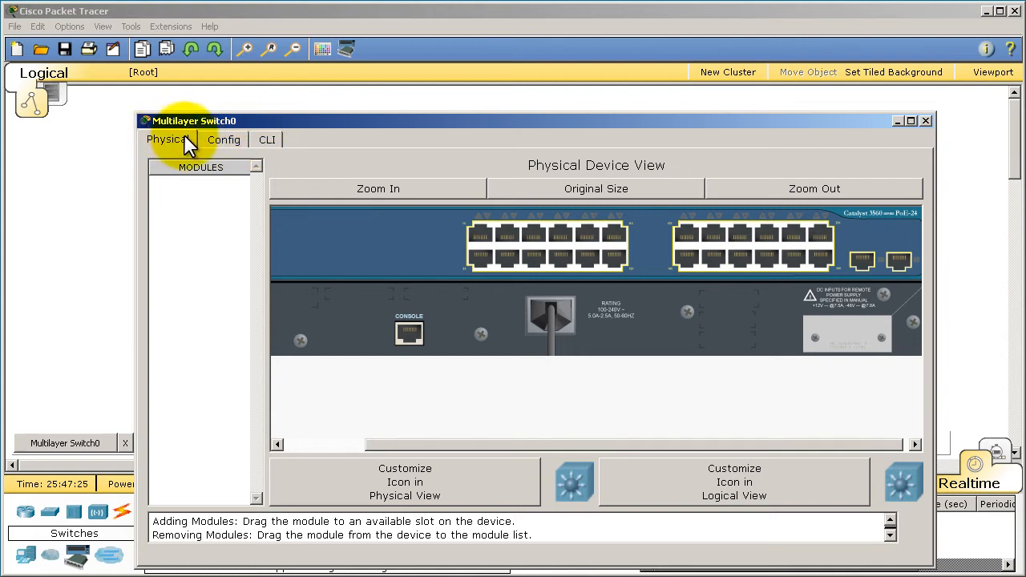
pyautogui.moveTo(313, 324)
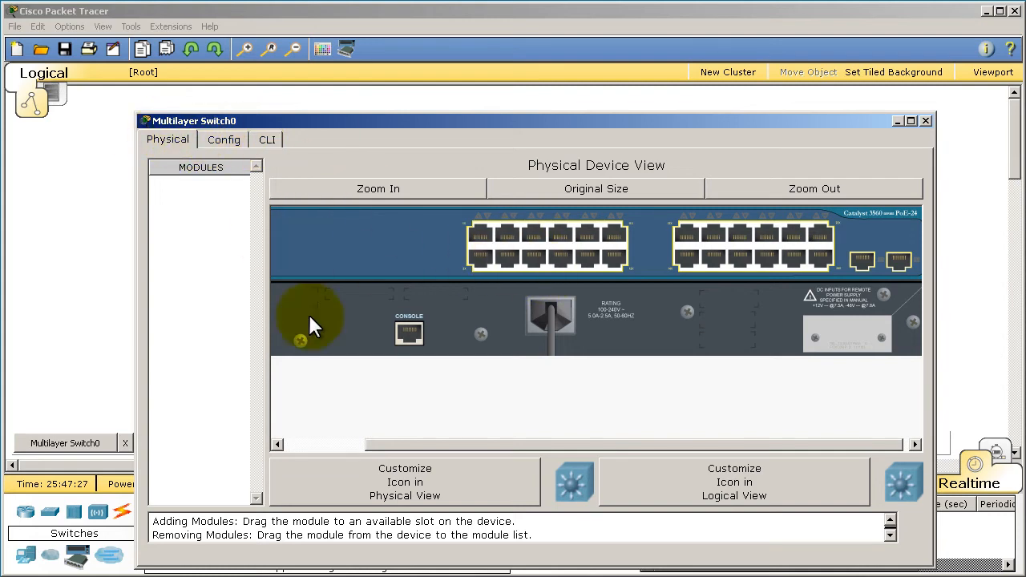
pyautogui.moveTo(689, 269)
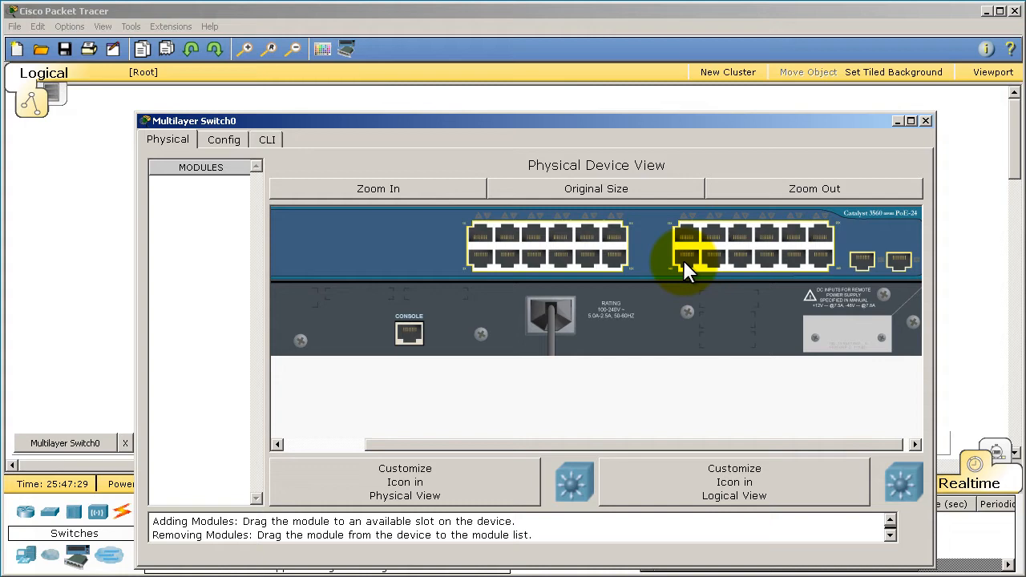
pyautogui.moveTo(850, 253)
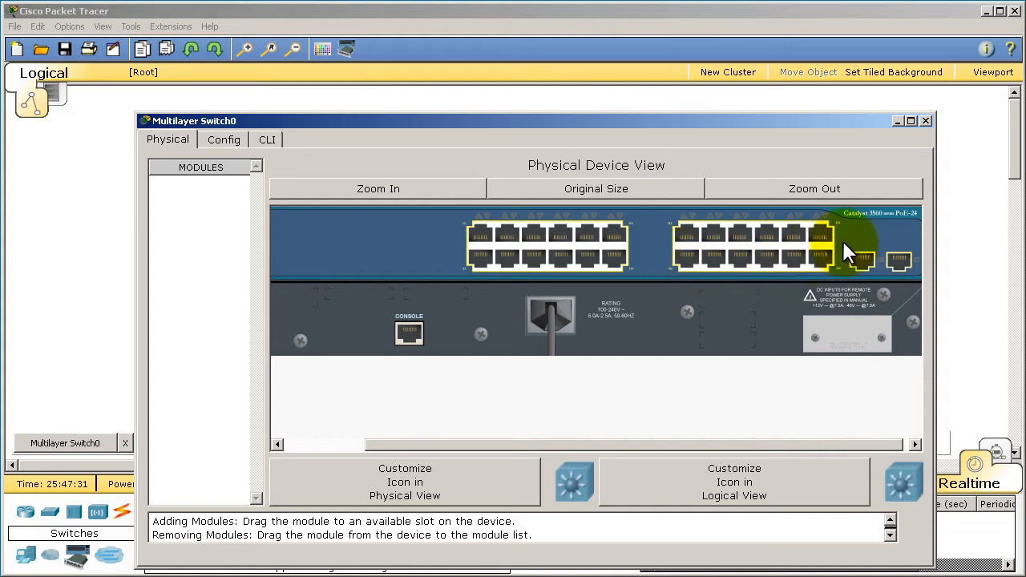
pyautogui.moveTo(552, 305)
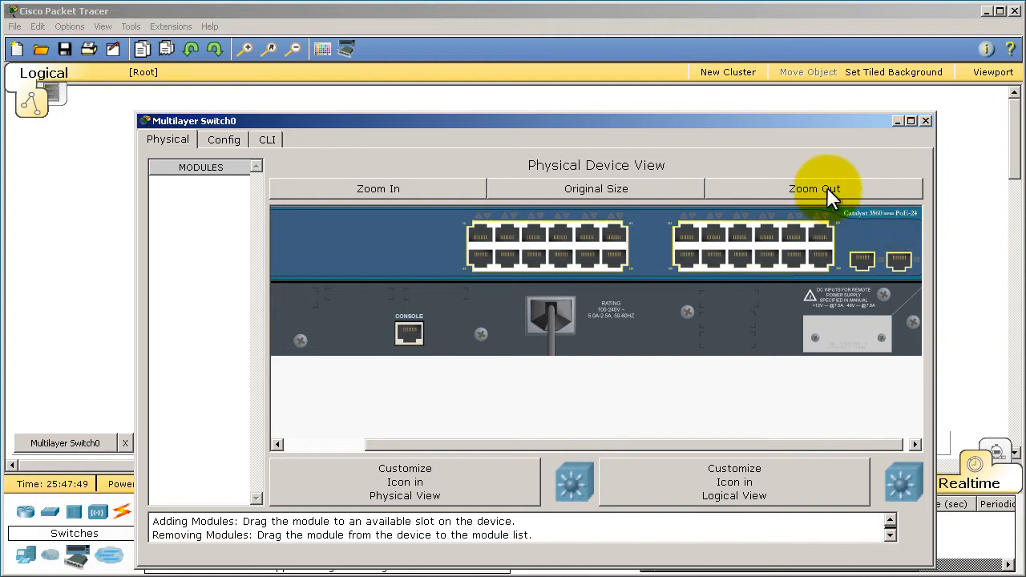
pyautogui.moveTo(552, 313)
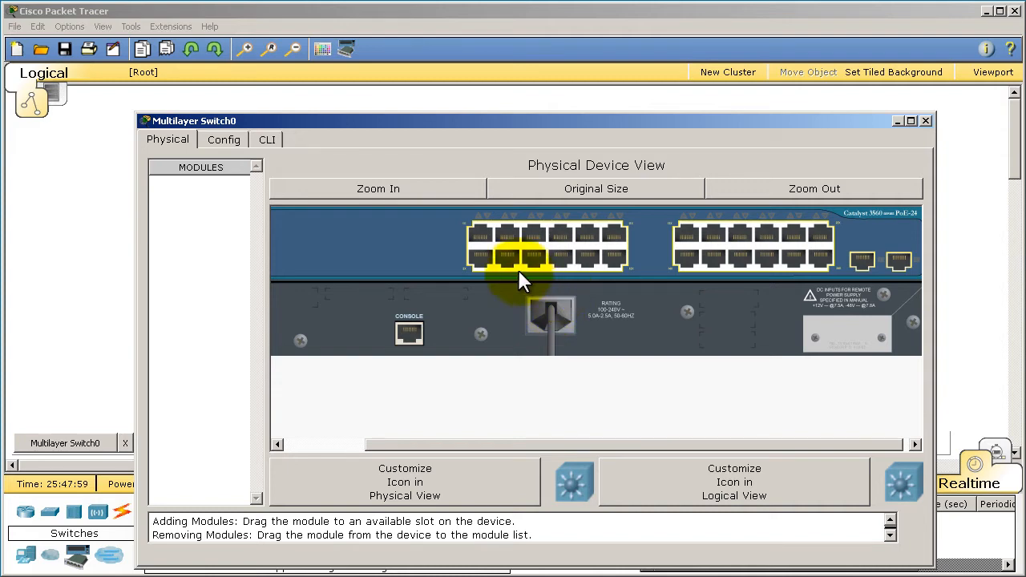
# Set the switch's display name to Switch1 in Config and view FastEthernet0/17 settings
pyautogui.click(225, 138)
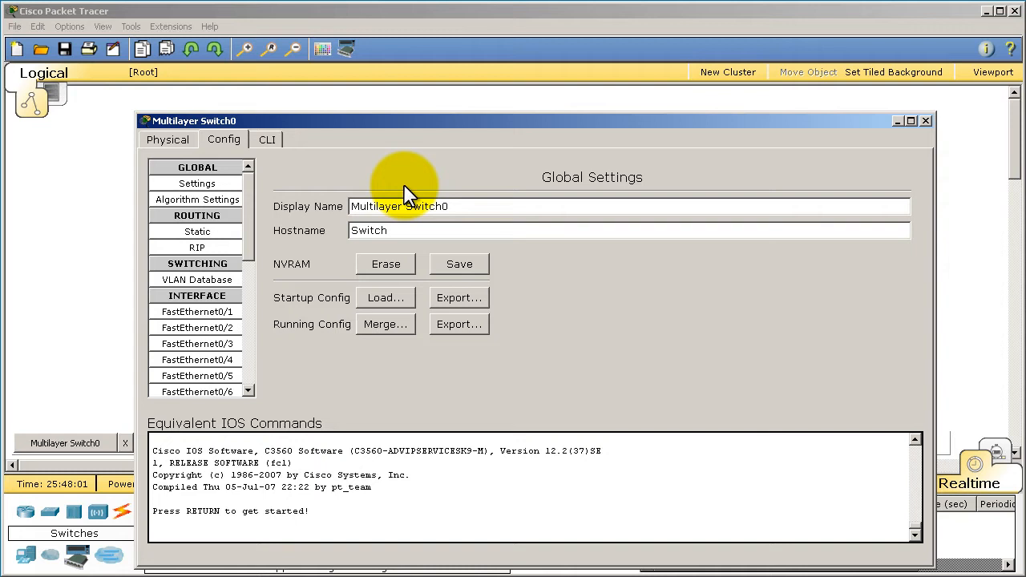
pyautogui.moveTo(414, 189)
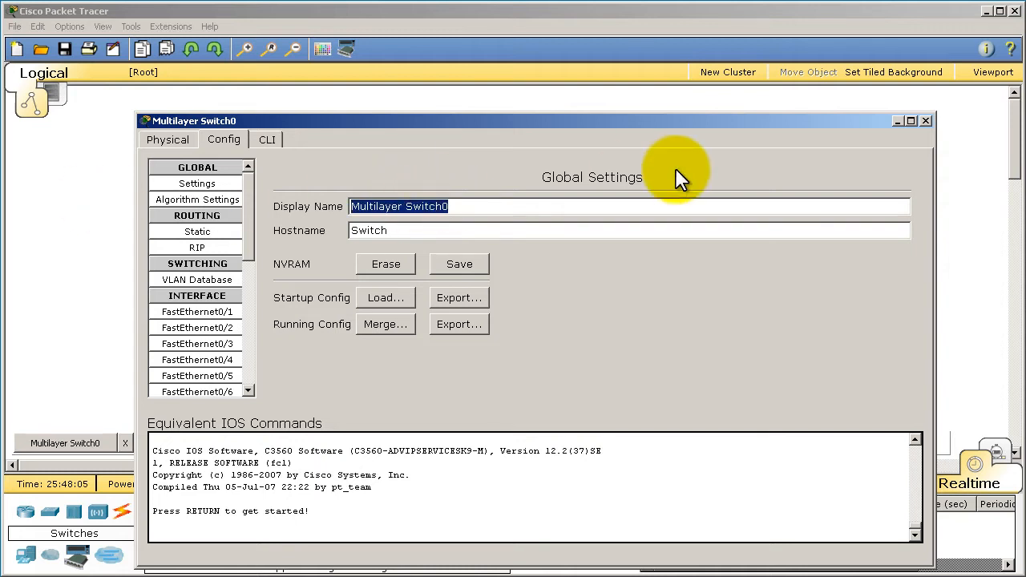
pyautogui.write('Switch1')
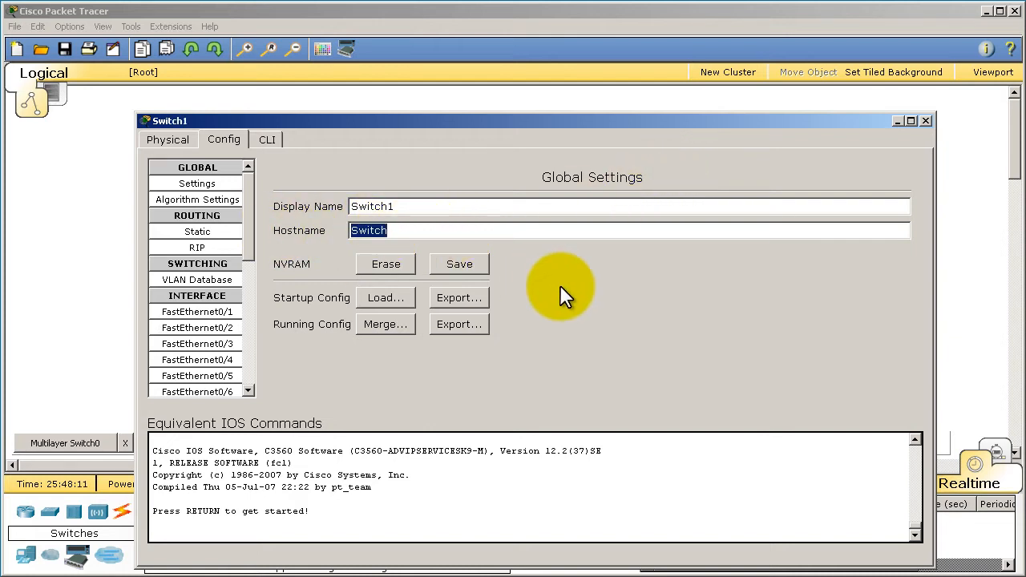
pyautogui.moveTo(561, 297)
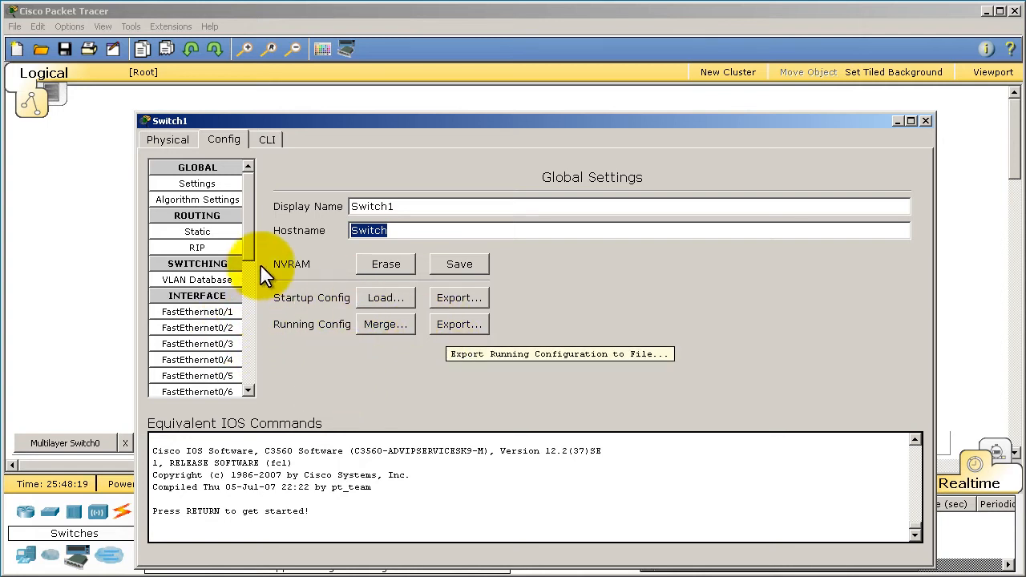
pyautogui.click(196, 324)
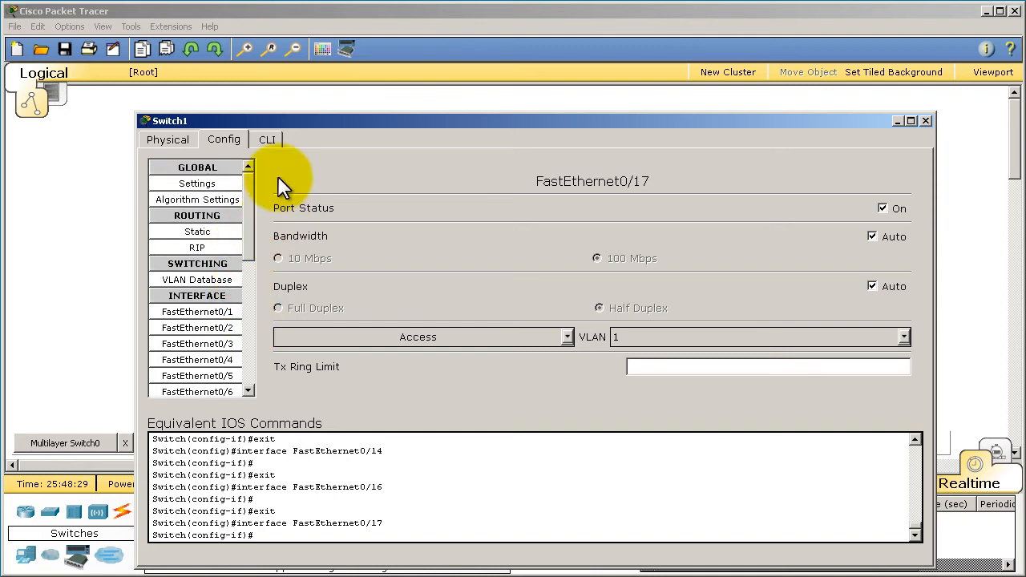
# In the CLI, enable, enter conf t and set the hostname to switch1
pyautogui.click(266, 138)
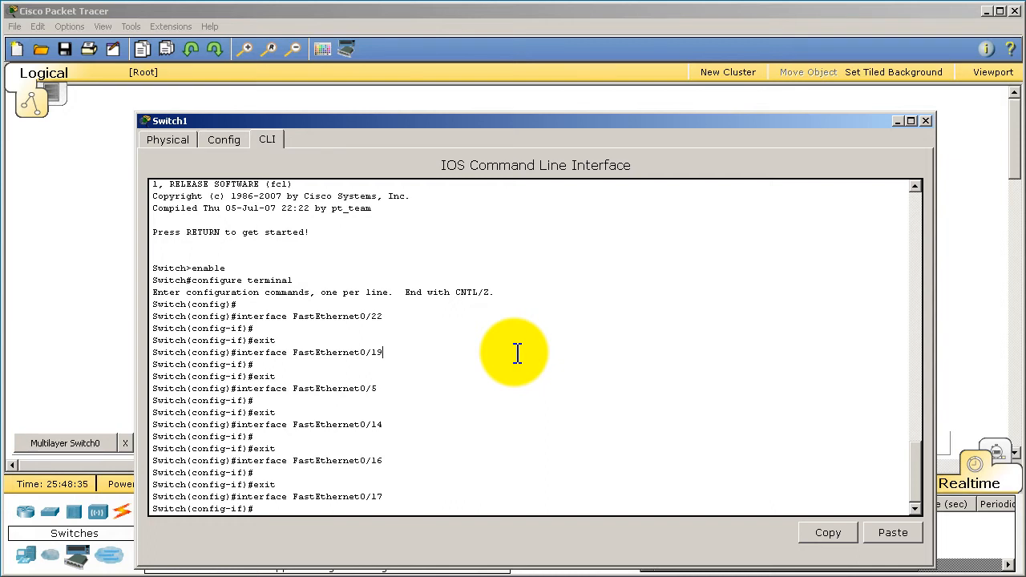
pyautogui.write('end')
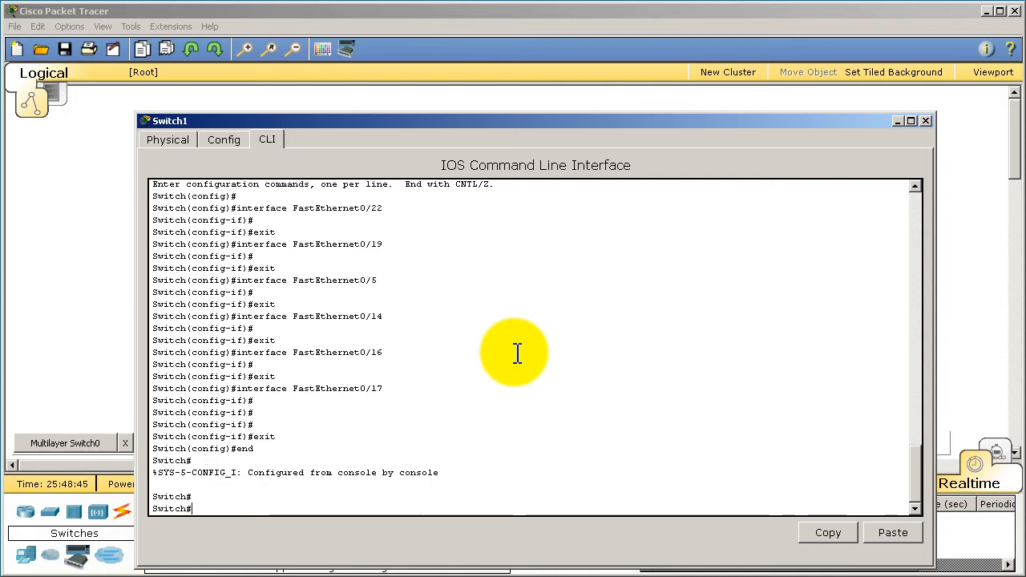
pyautogui.write('conf t')
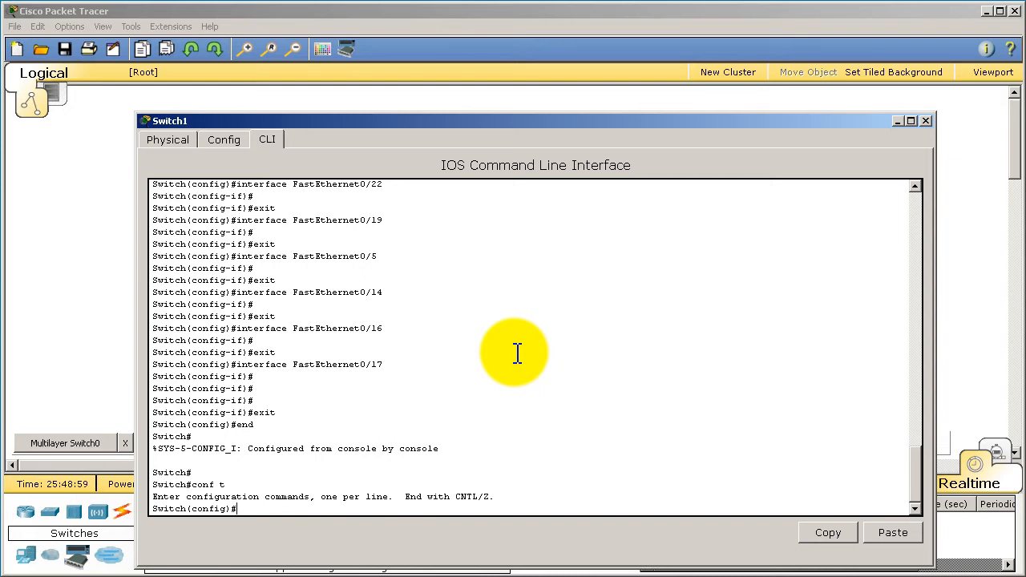
pyautogui.write('hostname')
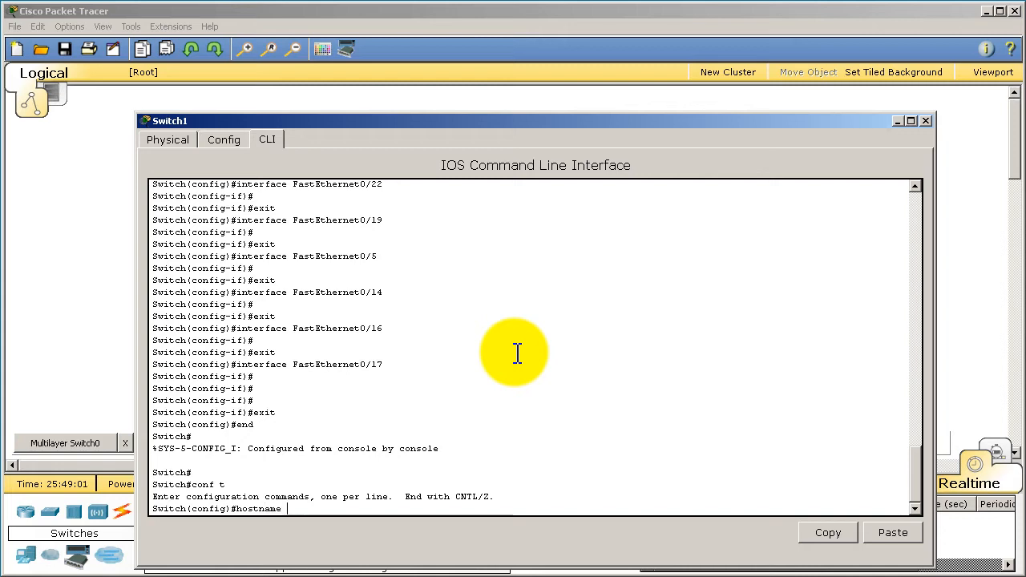
pyautogui.write('switch1')
pyautogui.write('end')
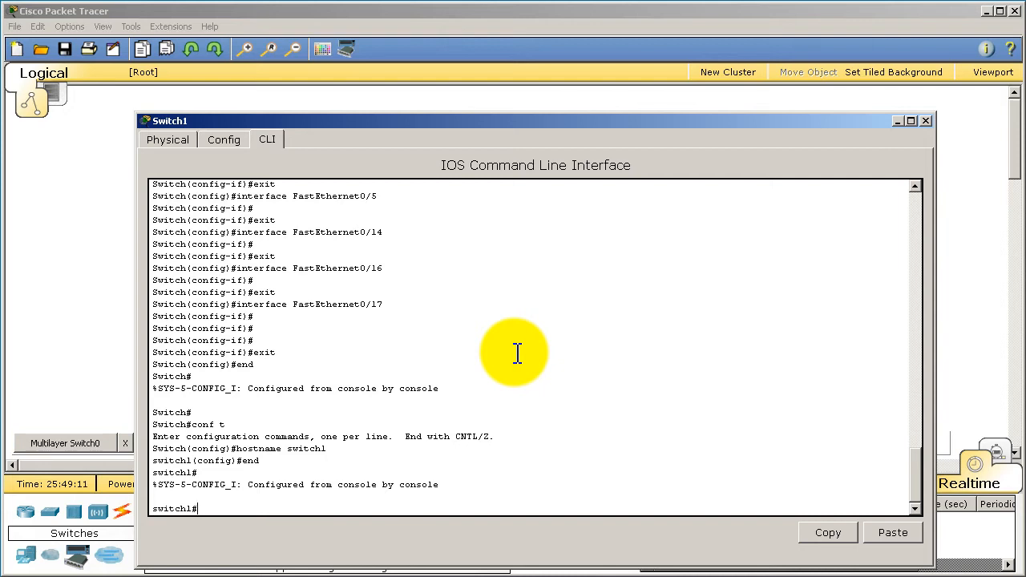
# Leave and re-enter global configuration mode with exit and conf
pyautogui.write('conf t')
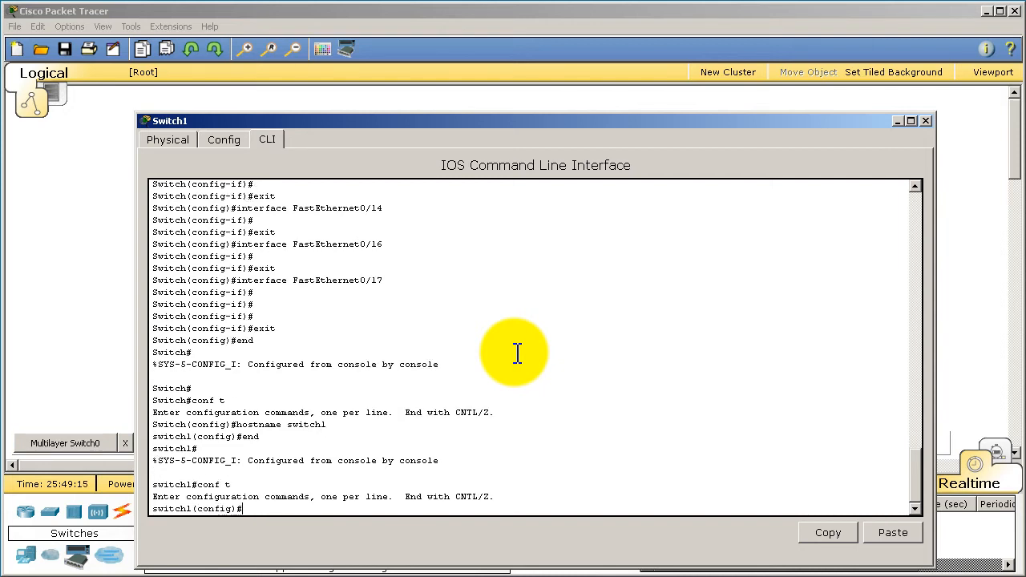
pyautogui.write('exit')
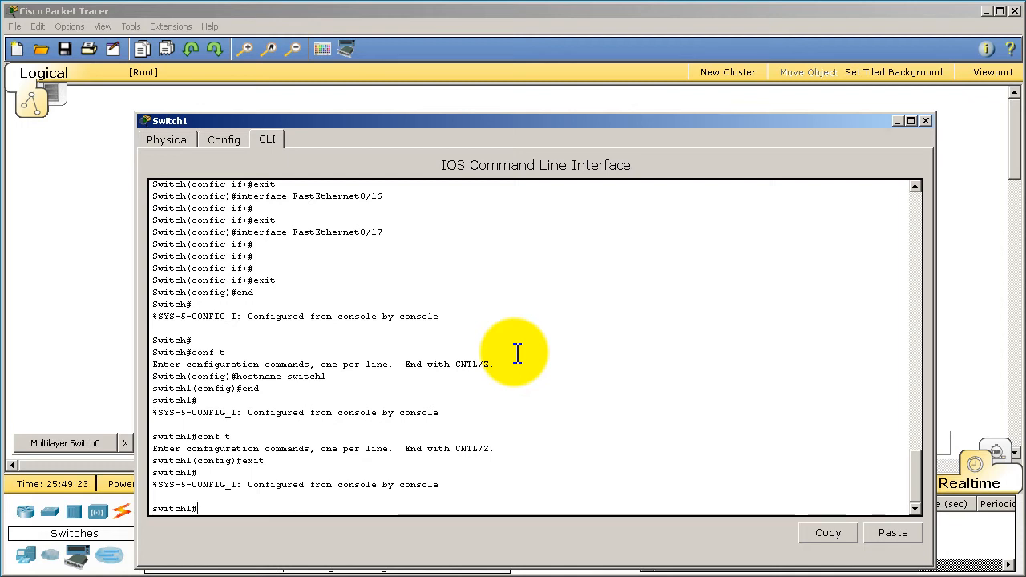
pyautogui.write('conf t')
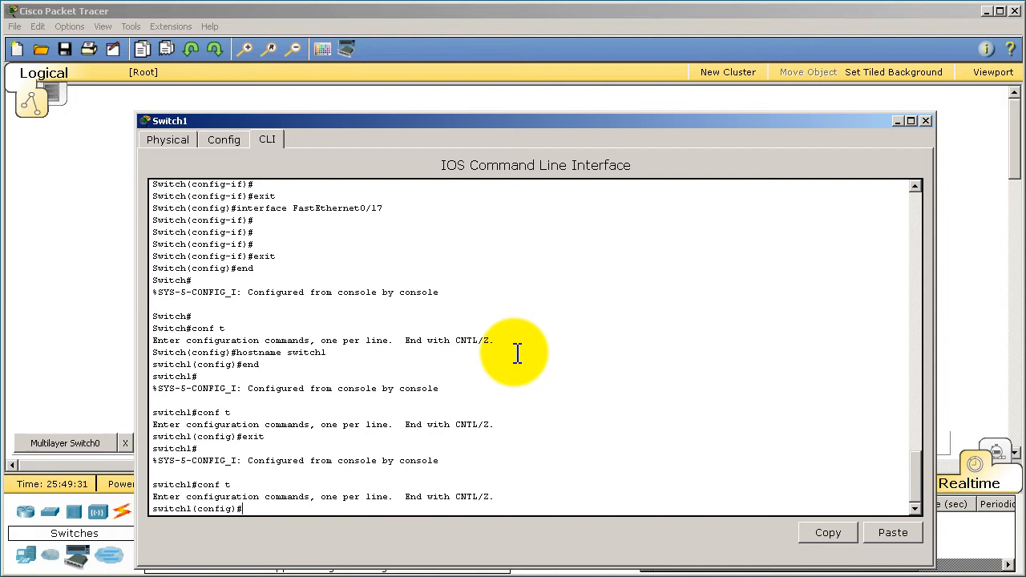
# Enter FastEthernet0/1 interface mode (after an invalid 0/0 try), exit, re-enter, then end
pyautogui.write('int')
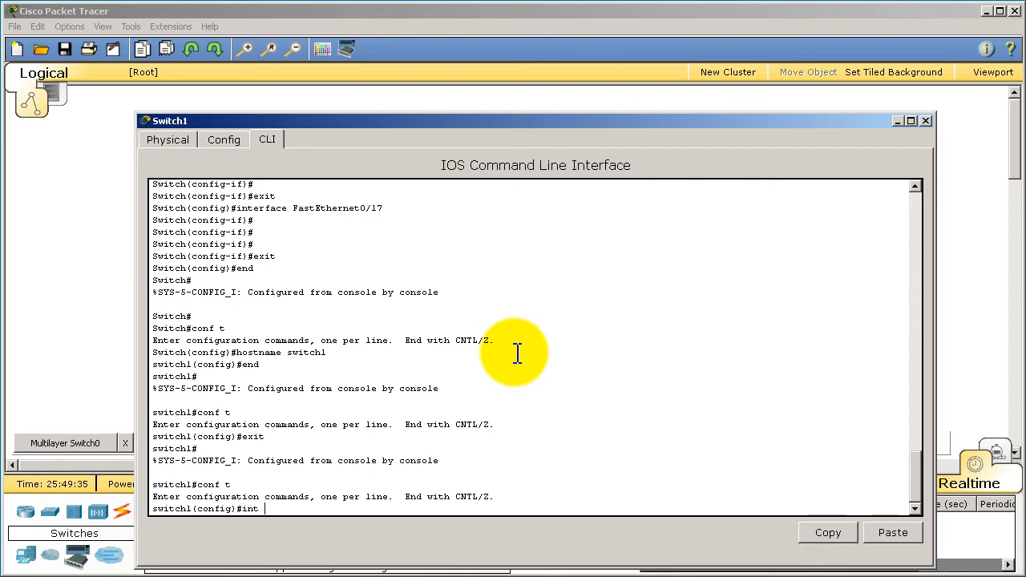
pyautogui.write('f')
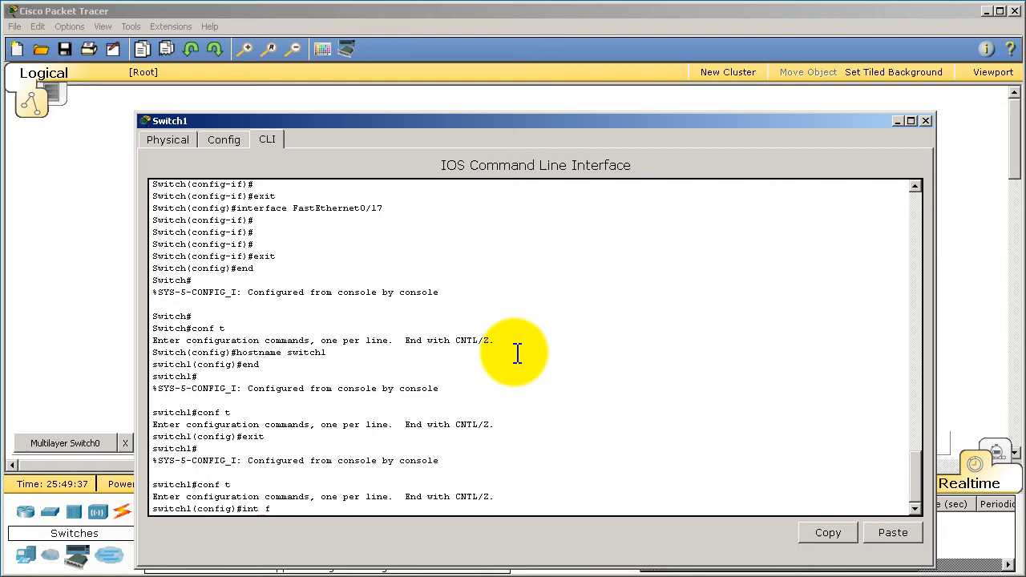
pyautogui.write('ast 0/')
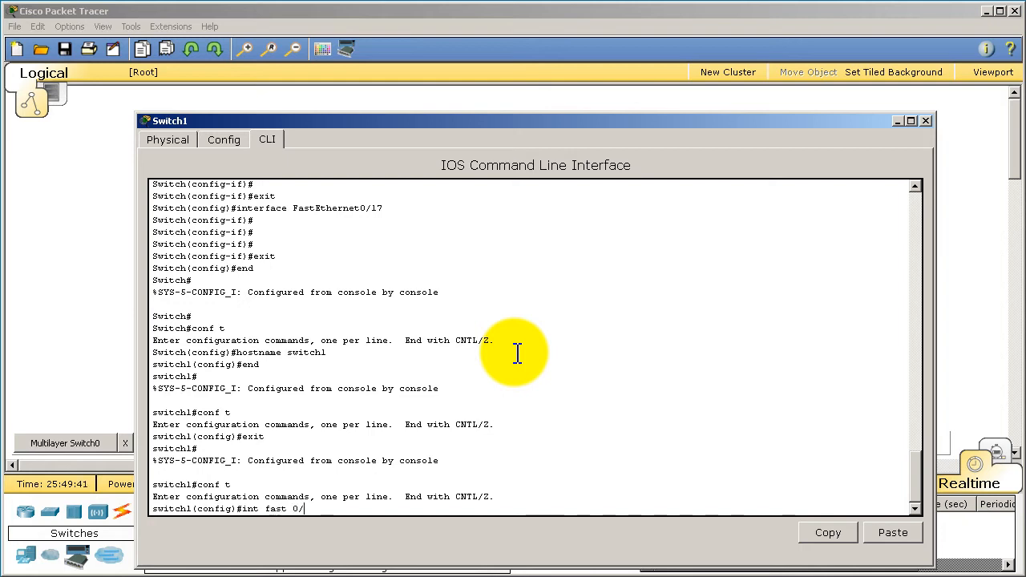
pyautogui.write('1')
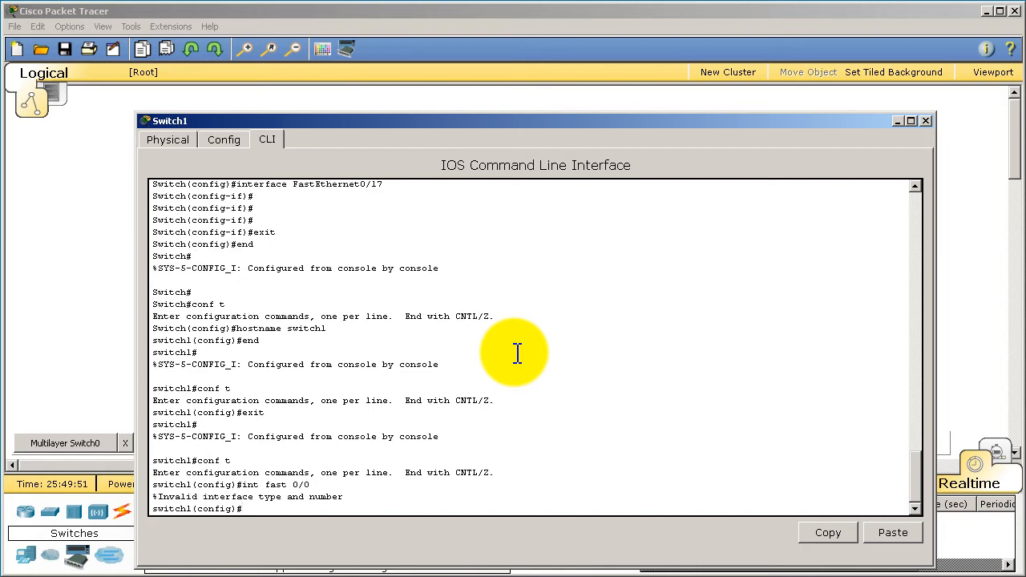
pyautogui.write('int fast 0/1')
pyautogui.write('exit')
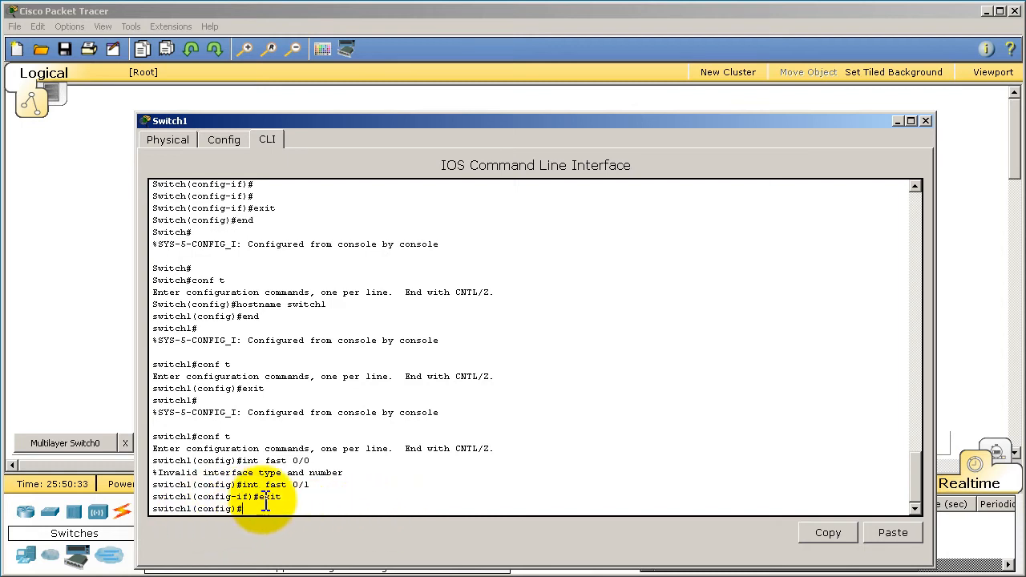
pyautogui.write('int fast 0/1')
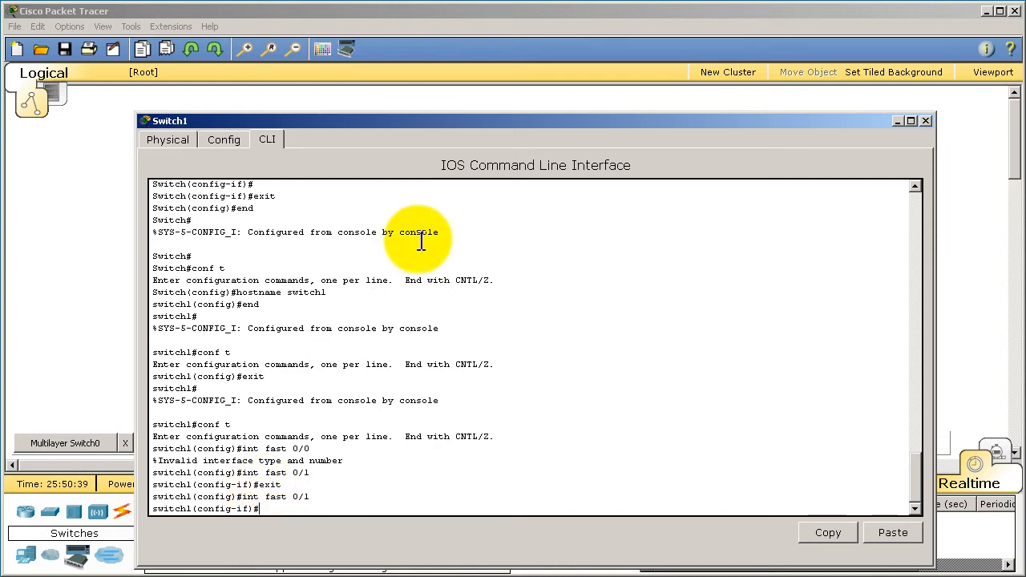
pyautogui.write('end')
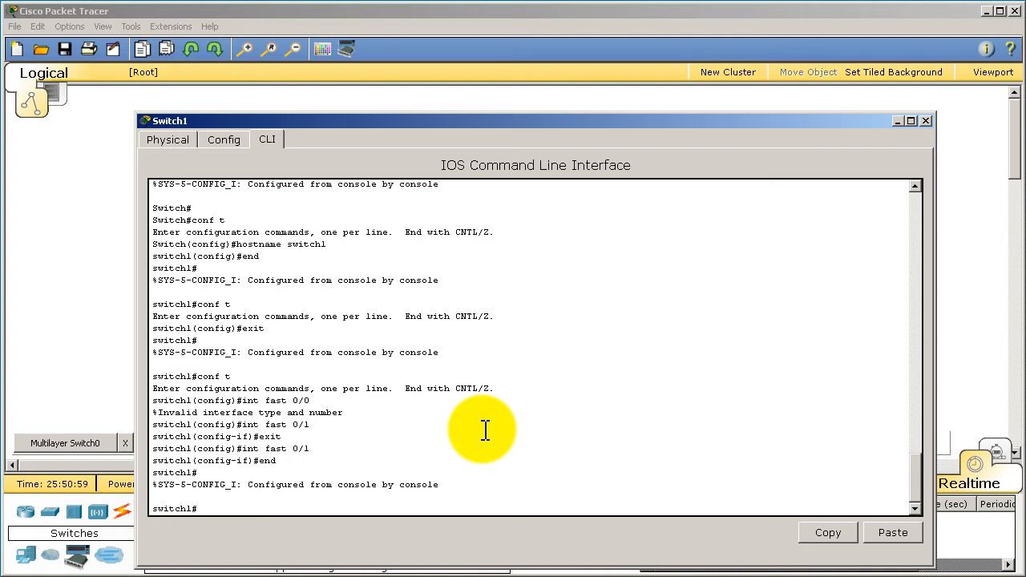
# Run show ip int br to list all ports down, then close switch1's window
pyautogui.write('show ip int br')
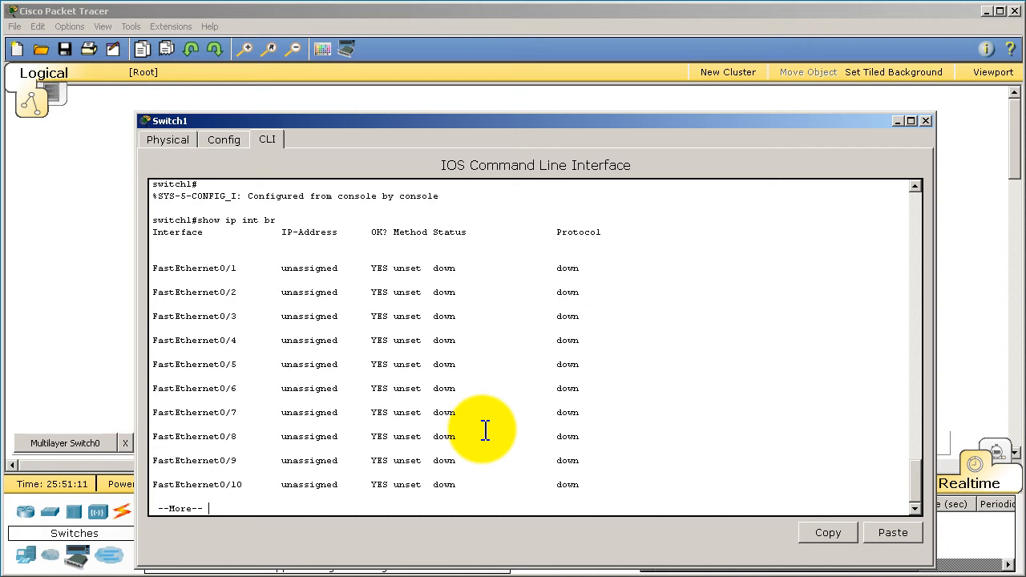
pyautogui.press('space')
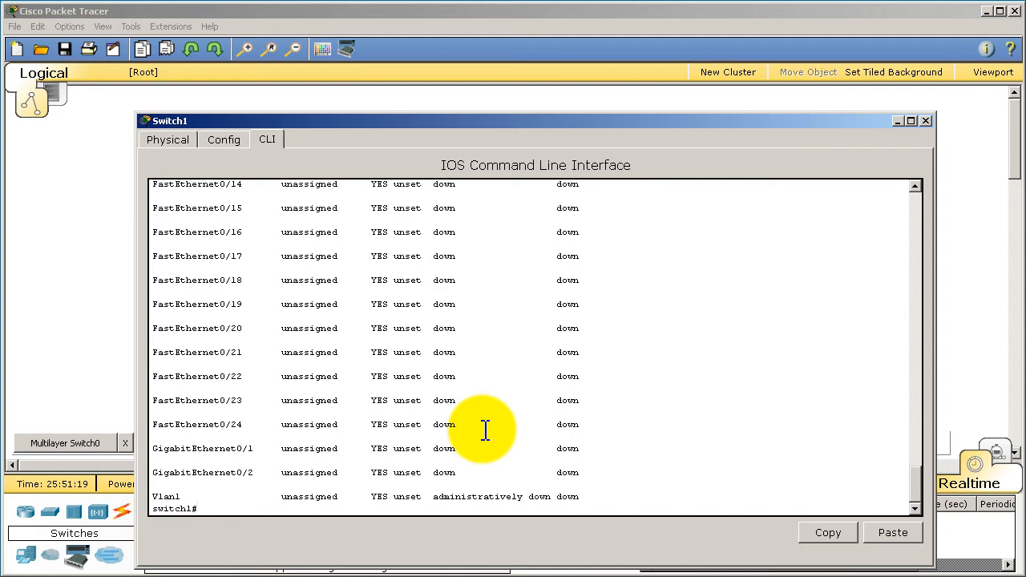
pyautogui.click(927, 120)
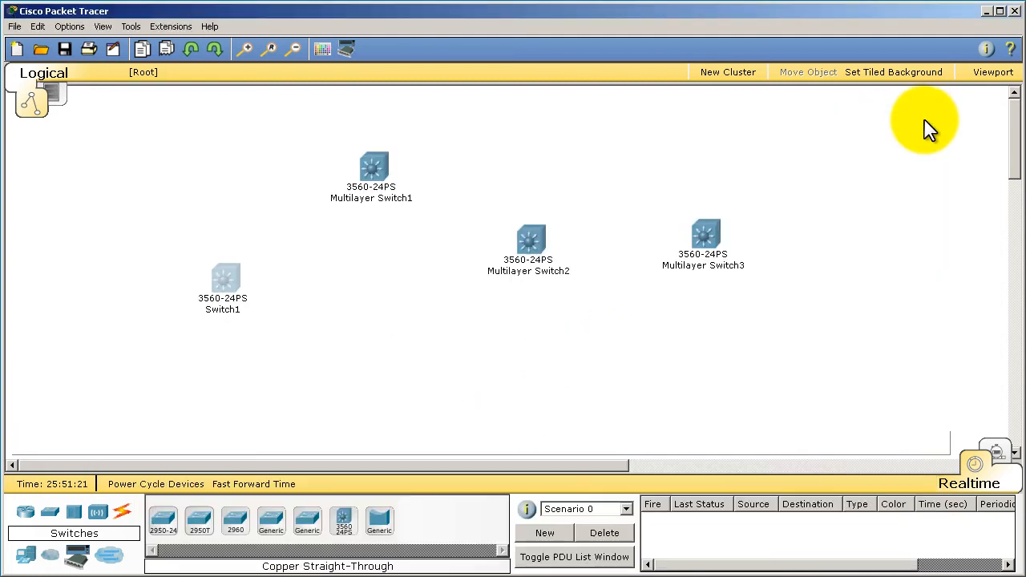
pyautogui.moveTo(346, 112)
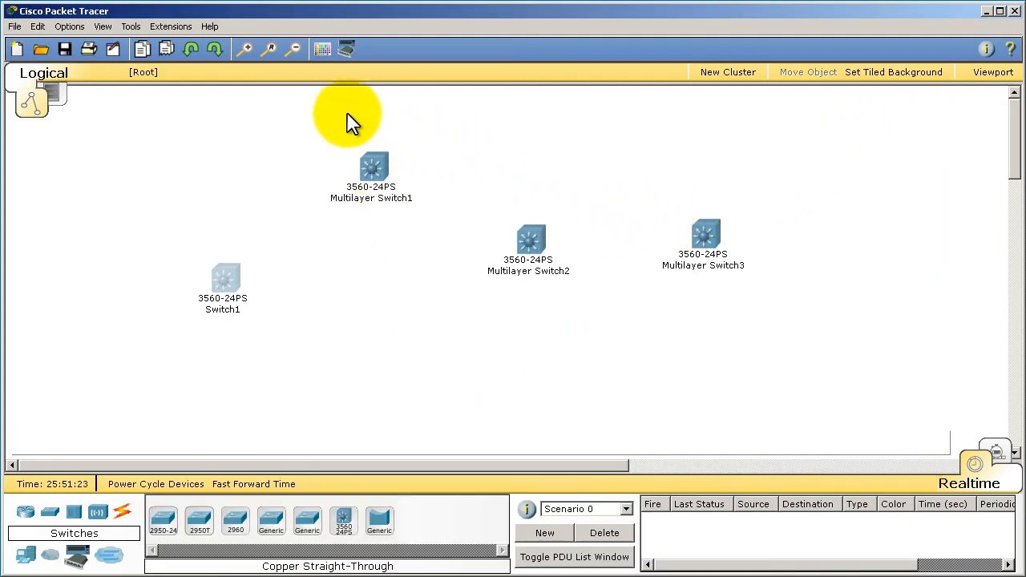
pyautogui.moveTo(786, 330)
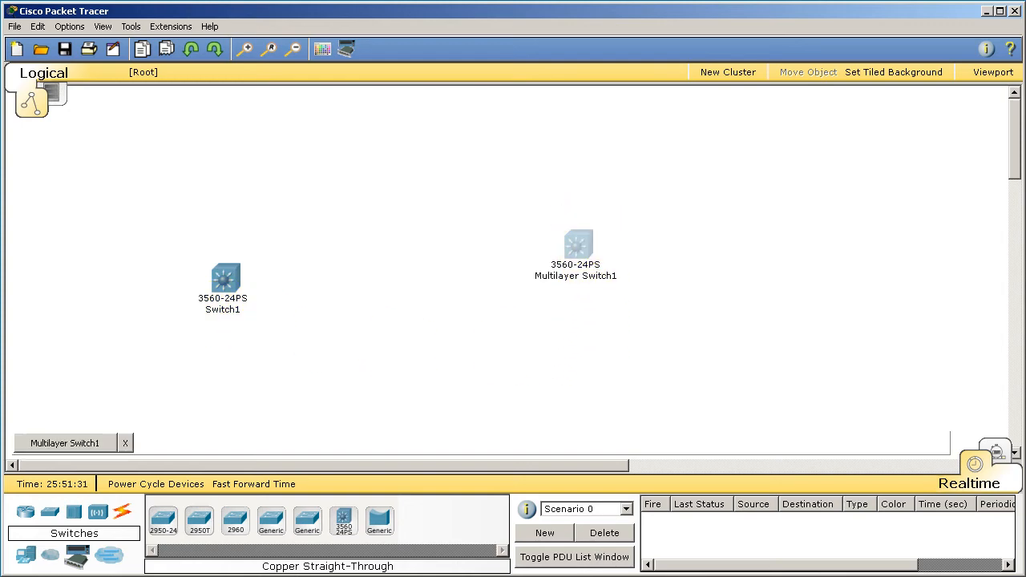
# Bring up Multilayer Switch1's device window from the workspace
pyautogui.doubleClick(576, 242)
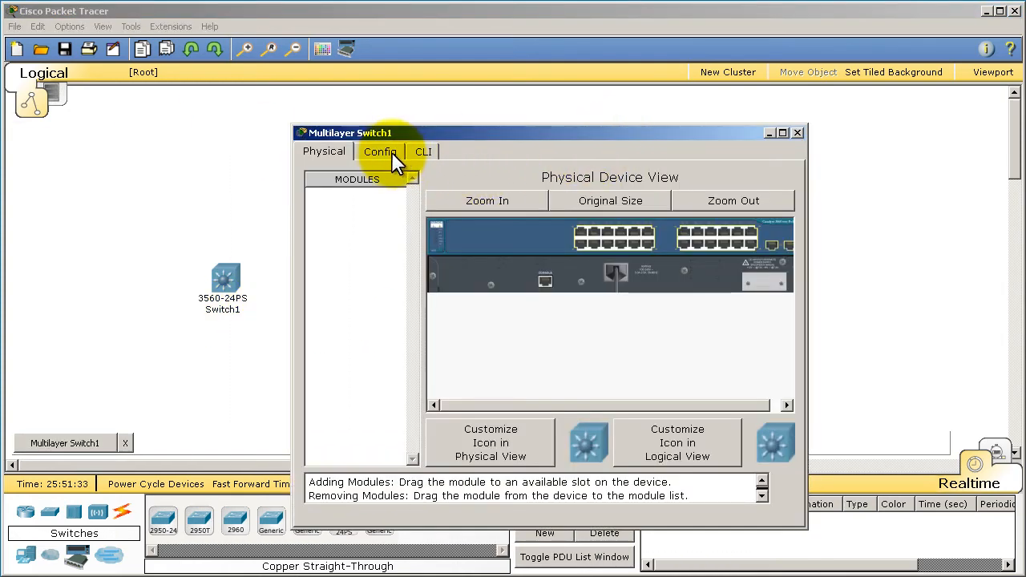
# Set the second switch's display name to switch2 and go to its CLI
pyautogui.click(380, 151)
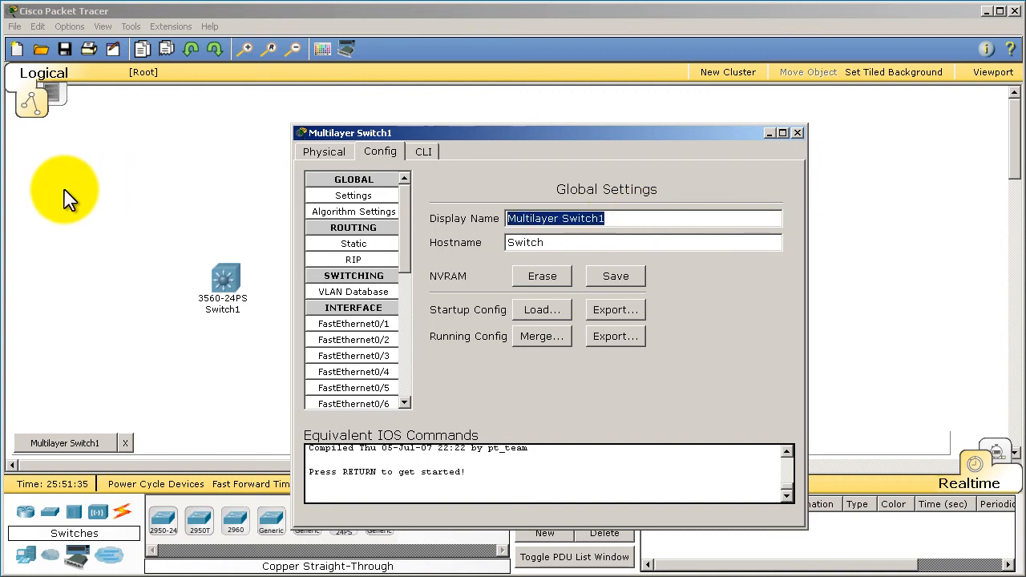
pyautogui.write('switch2')
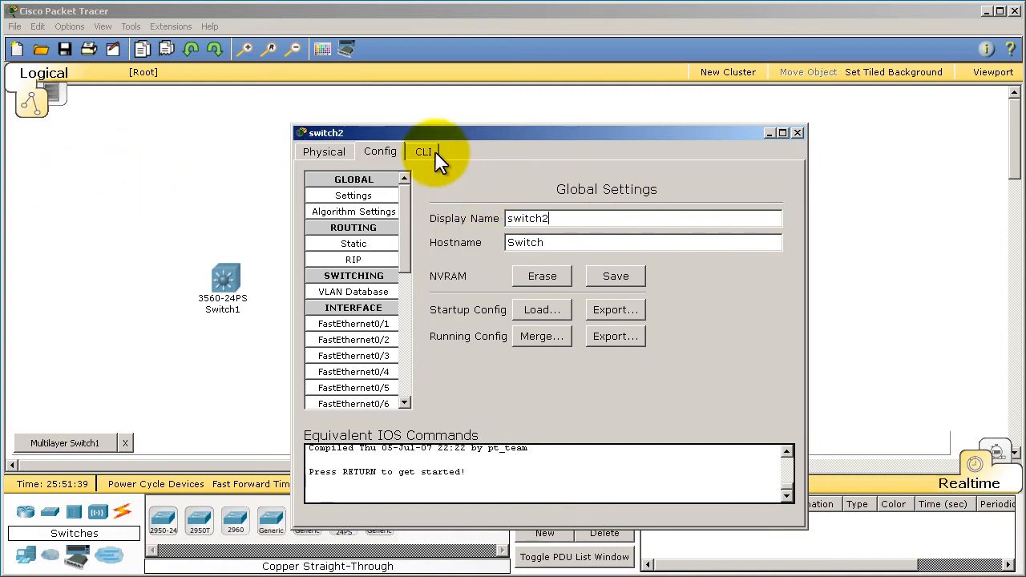
pyautogui.click(424, 150)
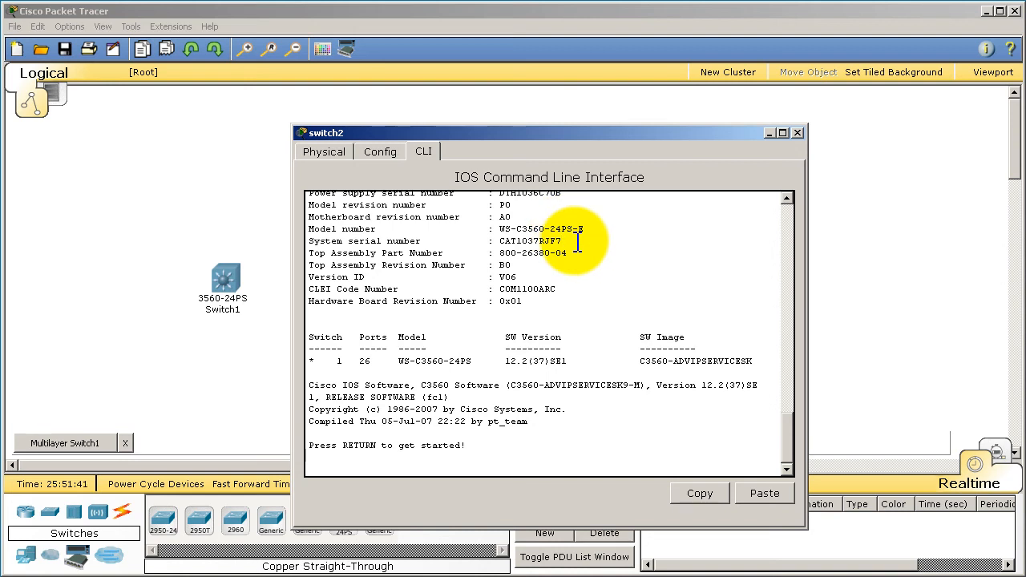
# List exec commands with ?, reach privileged mode with en, and begin conf t
pyautogui.press('enter')
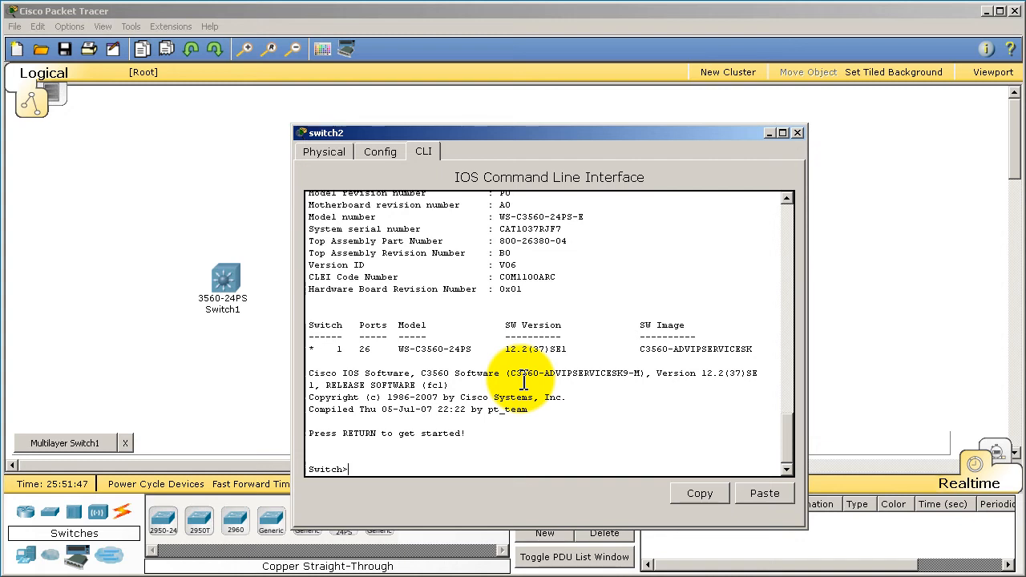
pyautogui.write('?')
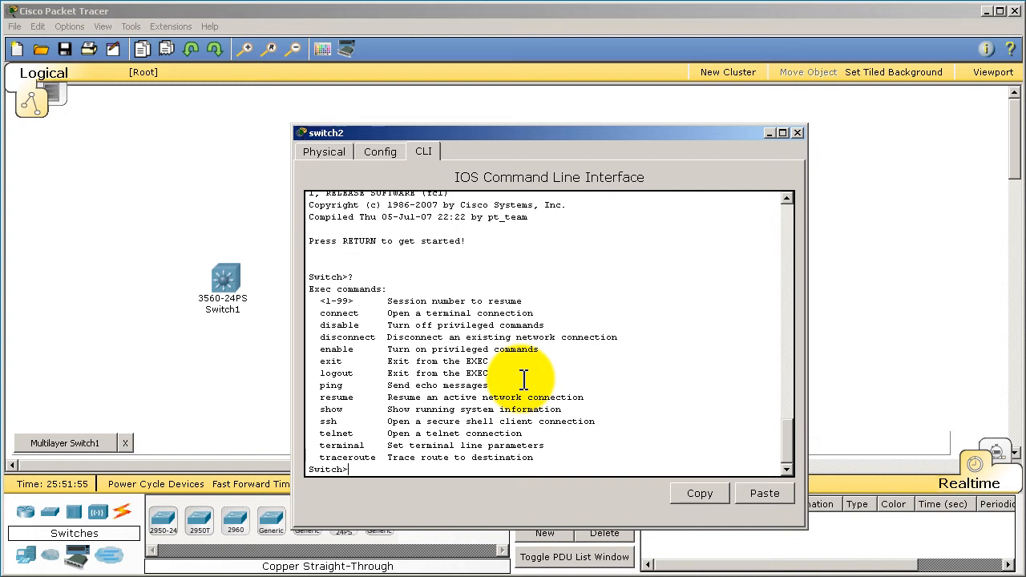
pyautogui.write('enabl')
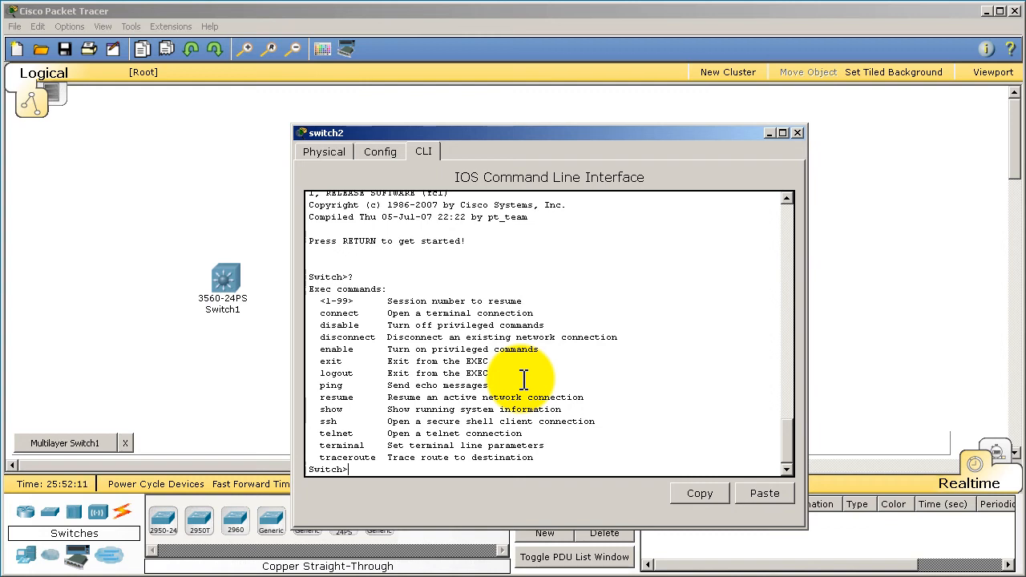
pyautogui.write('e')
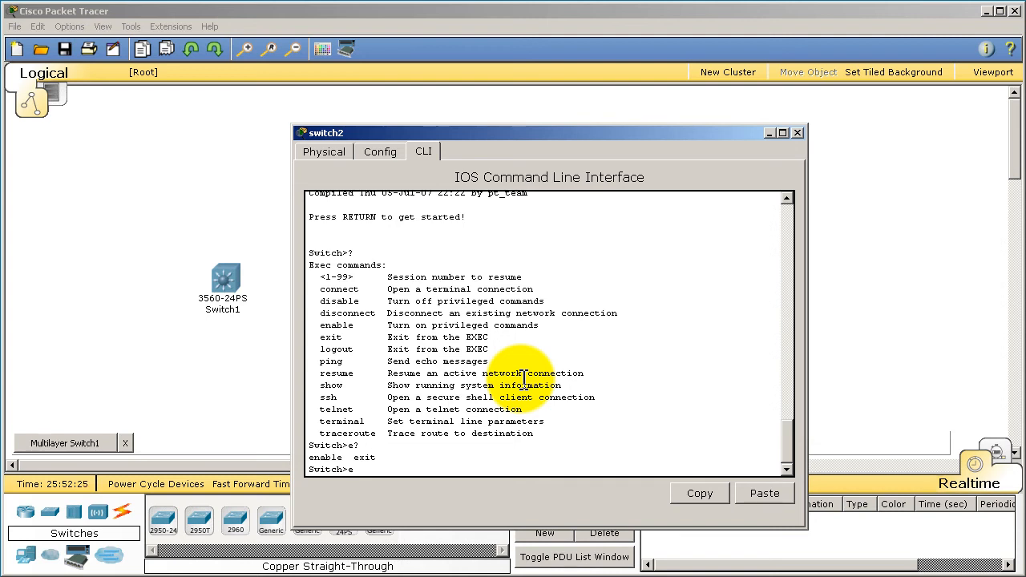
pyautogui.write('en')
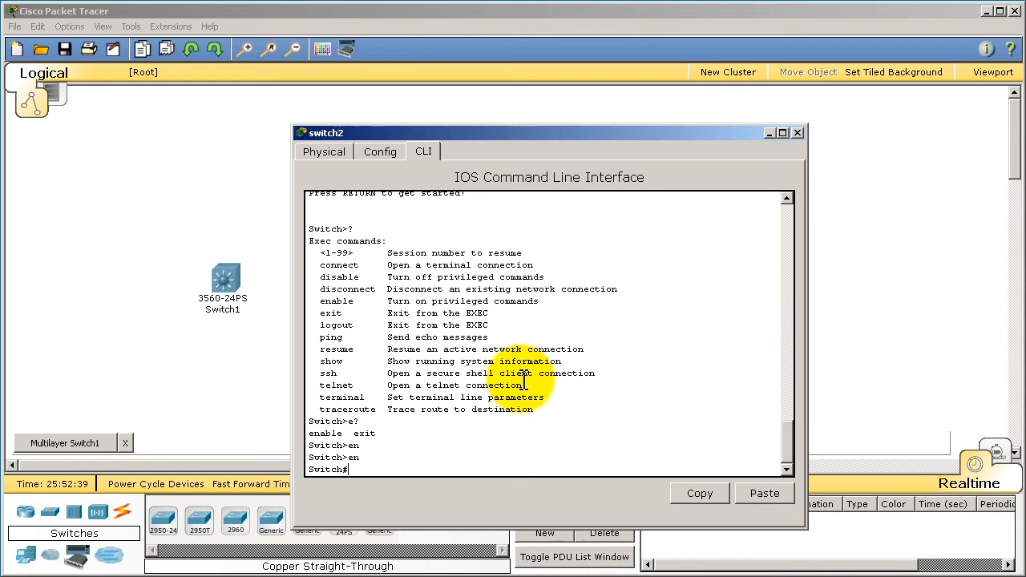
pyautogui.write('conf t')
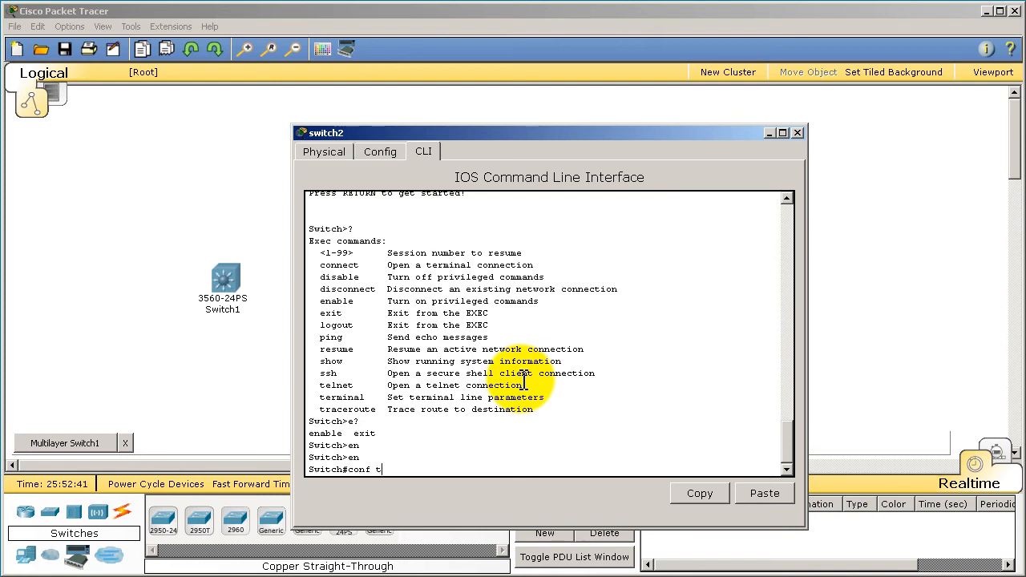
# In global configuration, set the hostname to switch2
pyautogui.press('Return')
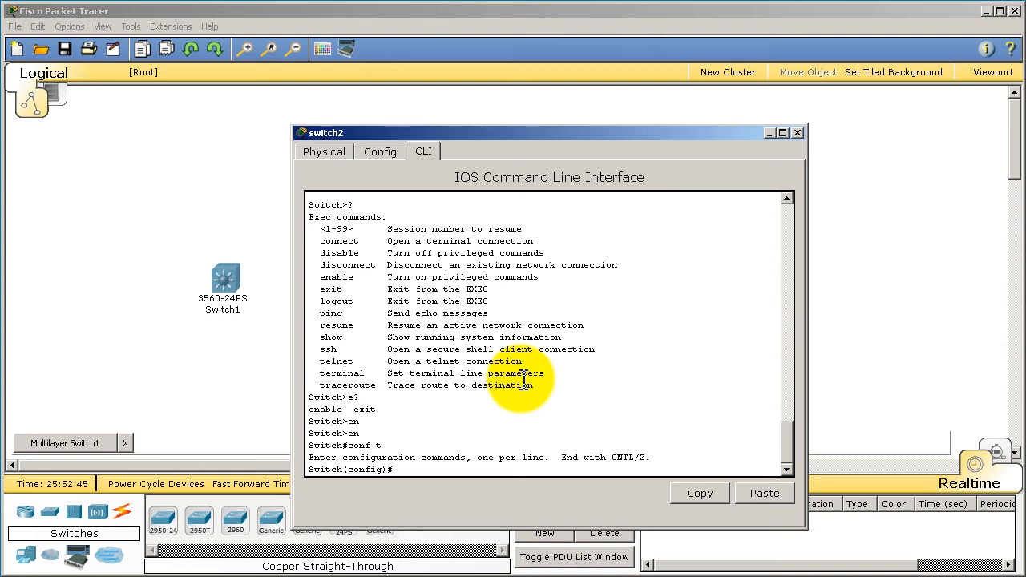
pyautogui.write('host')
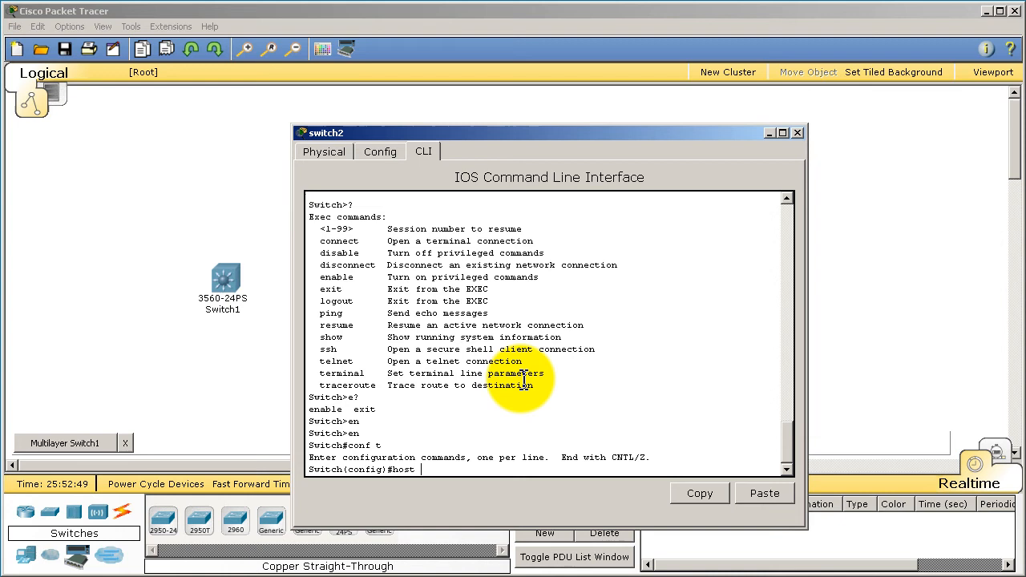
pyautogui.write('switch2')
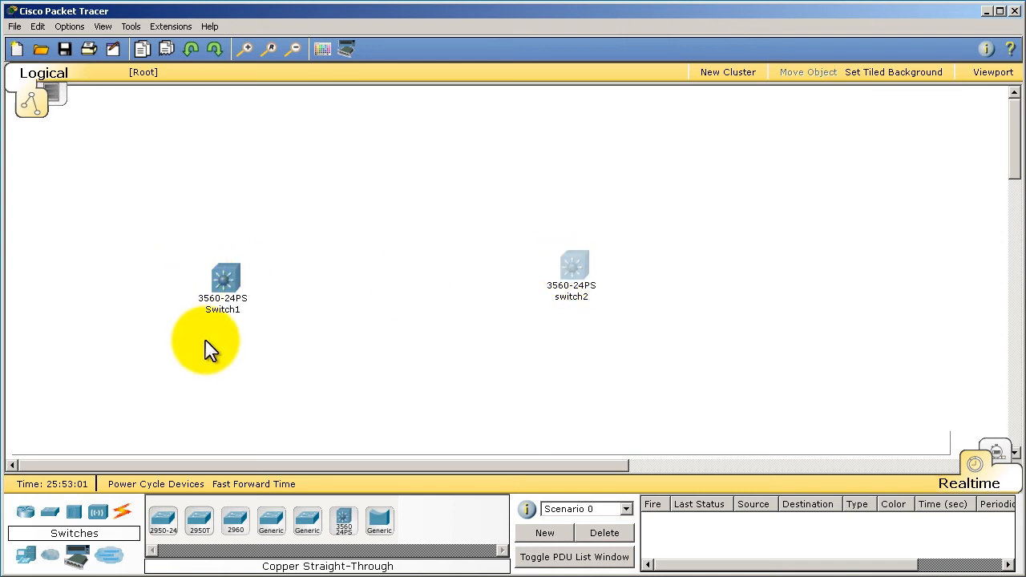
pyautogui.moveTo(409, 296)
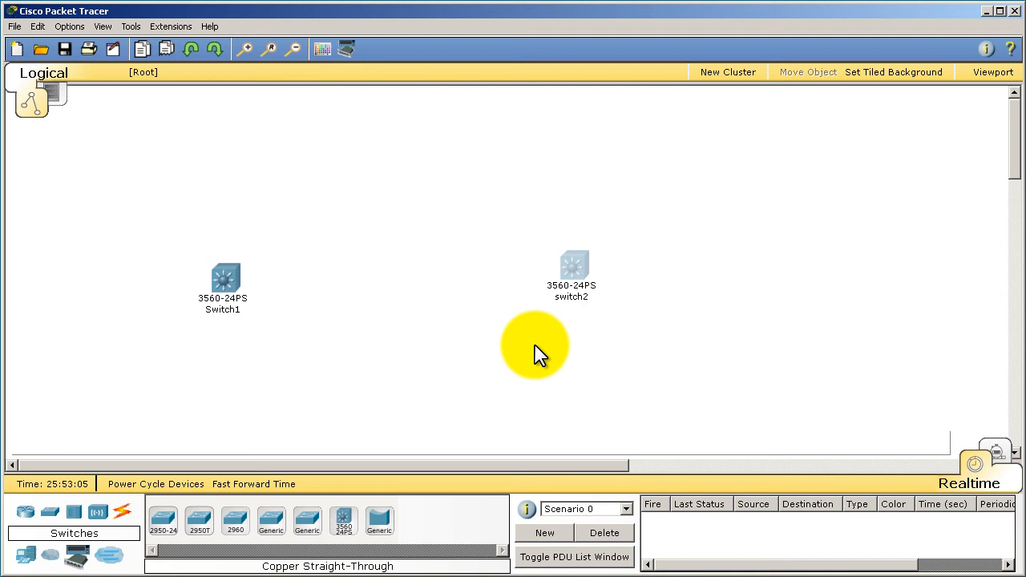
# Show the cable types under Connections to start a copper crossover link
pyautogui.click(98, 511)
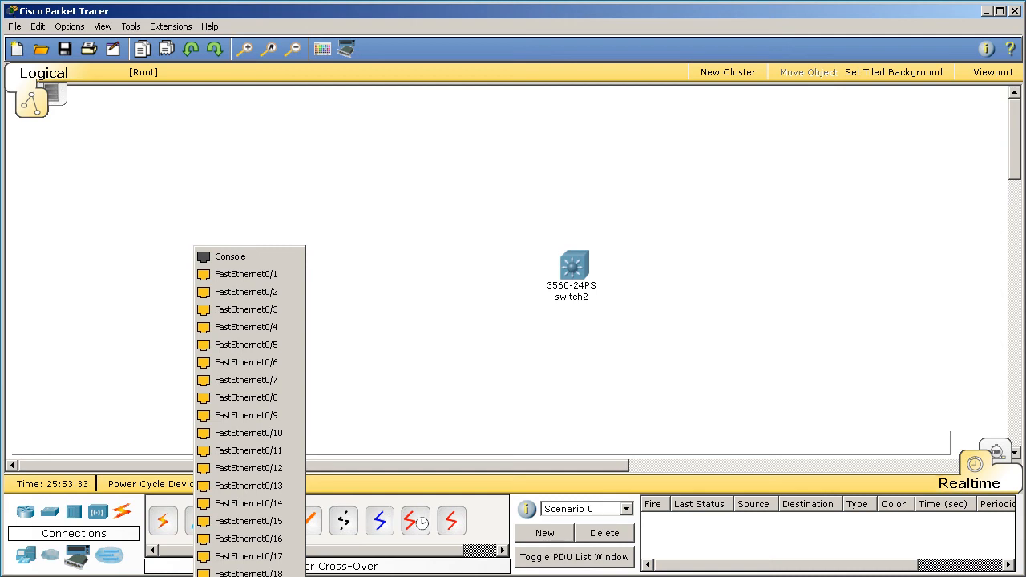
# Attach the crossover cable to Switch1's GigabitEthernet0/1 port
pyautogui.click(247, 274)
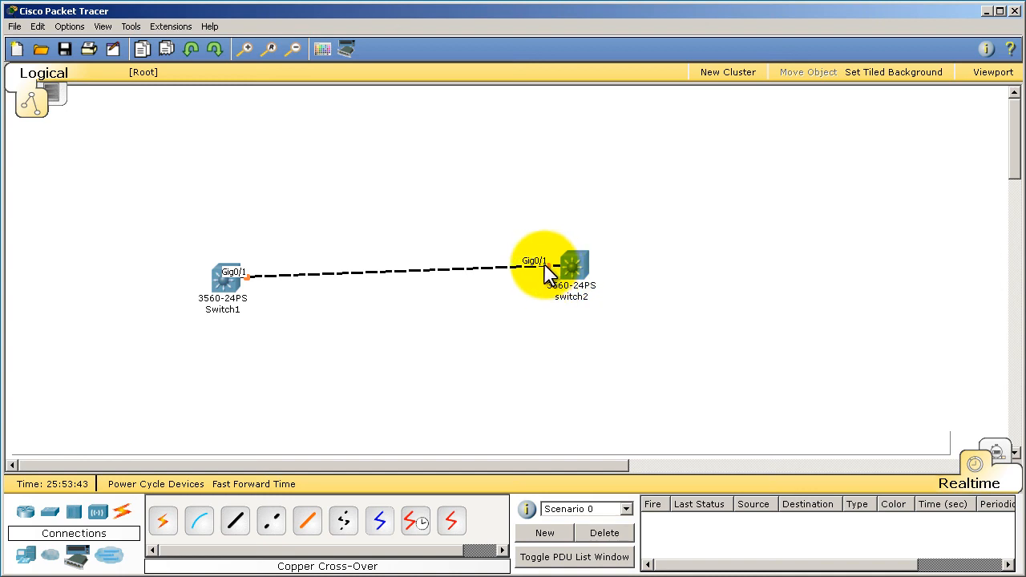
pyautogui.moveTo(516, 295)
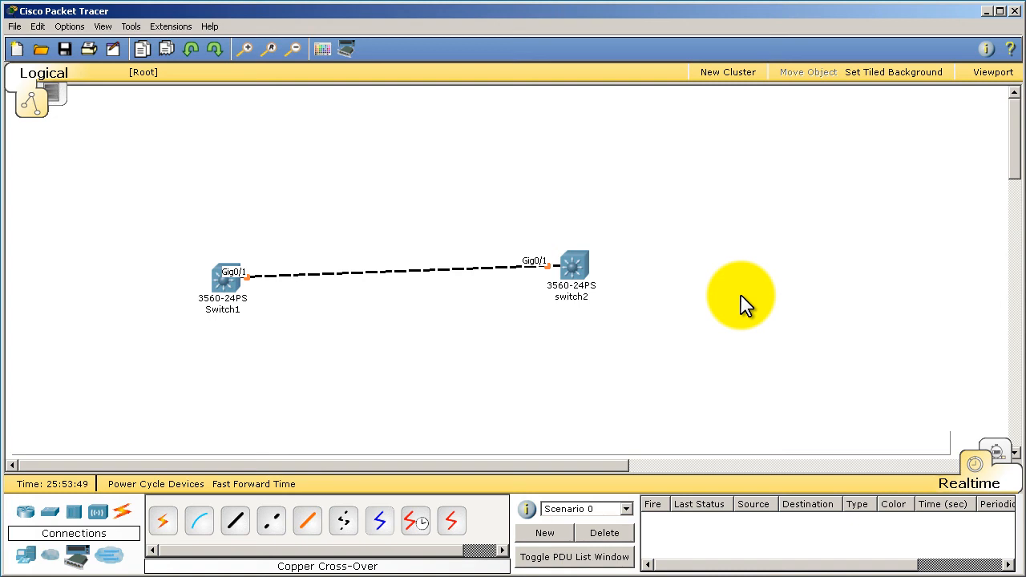
pyautogui.moveTo(714, 401)
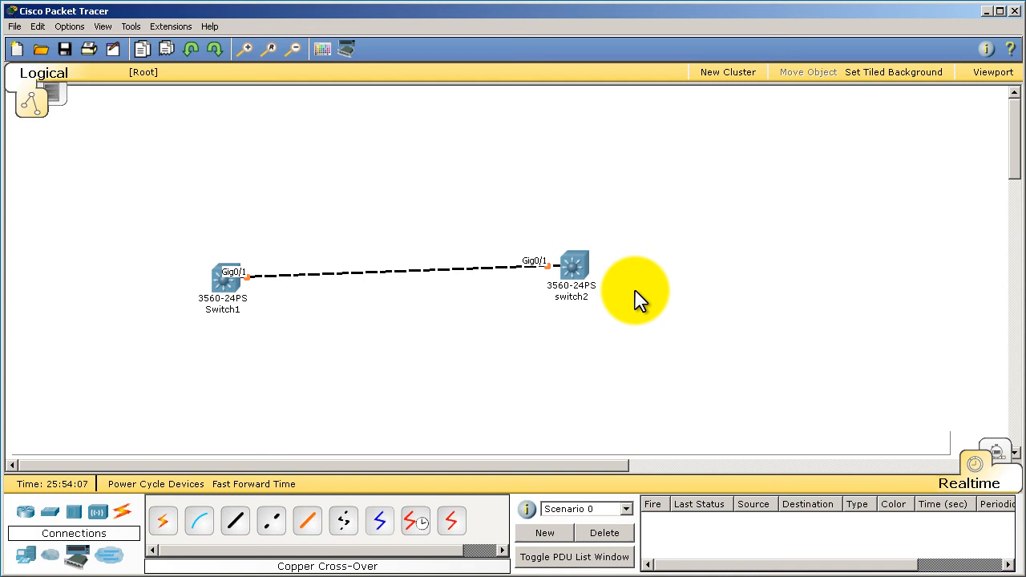
# Nudge switch2 slightly right of Switch1 and deselect on the workspace
pyautogui.moveTo(571, 270); pyautogui.dragTo(651, 273)
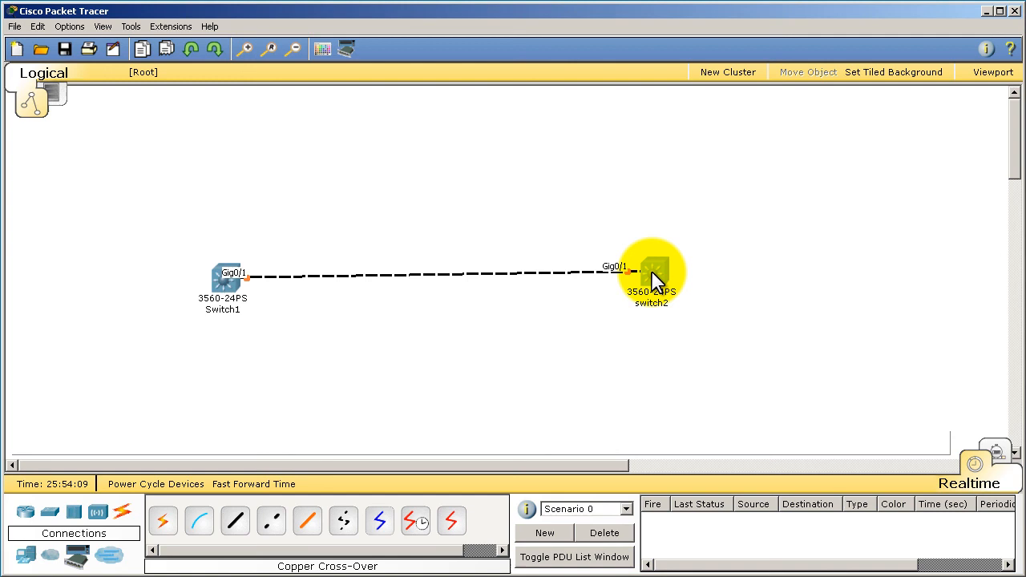
pyautogui.moveTo(654, 273); pyautogui.dragTo(638, 272)
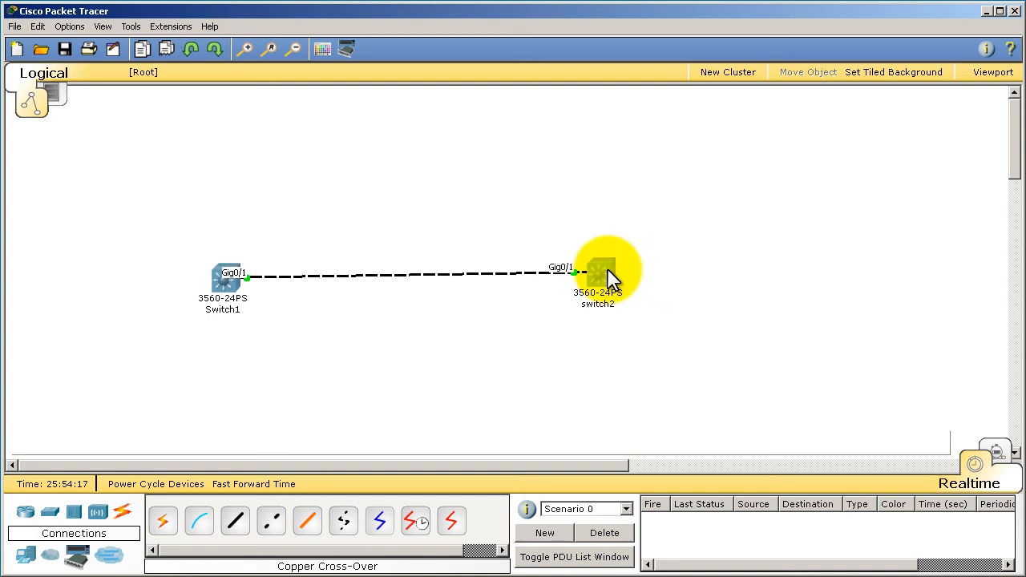
pyautogui.moveTo(510, 285)
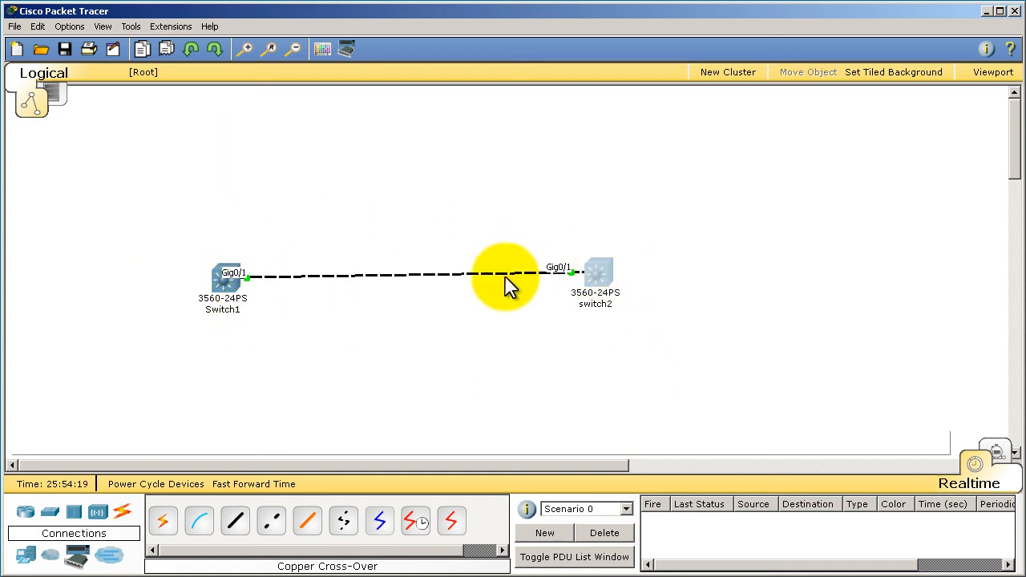
pyautogui.click(13, 25)
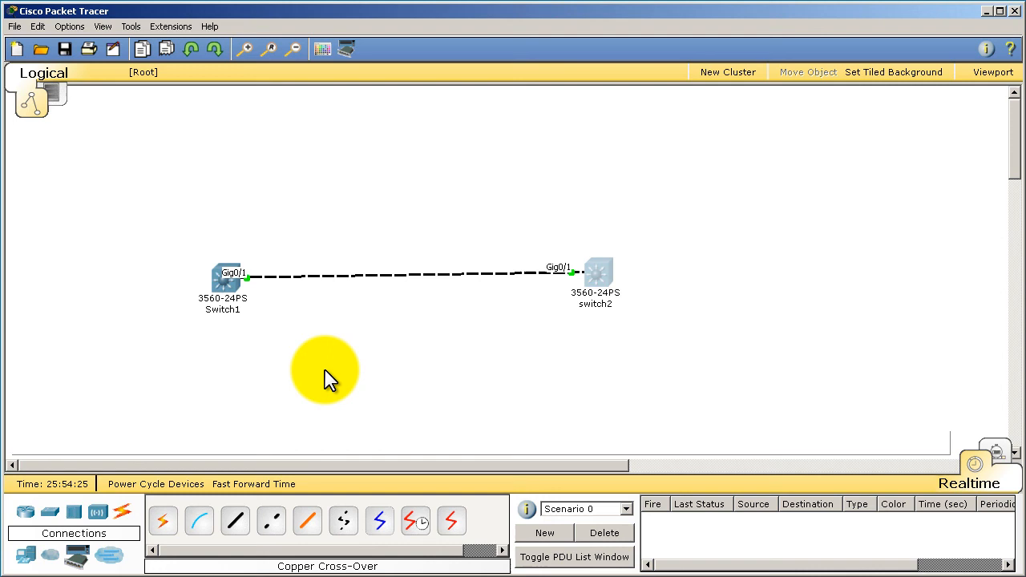
pyautogui.moveTo(361, 369)
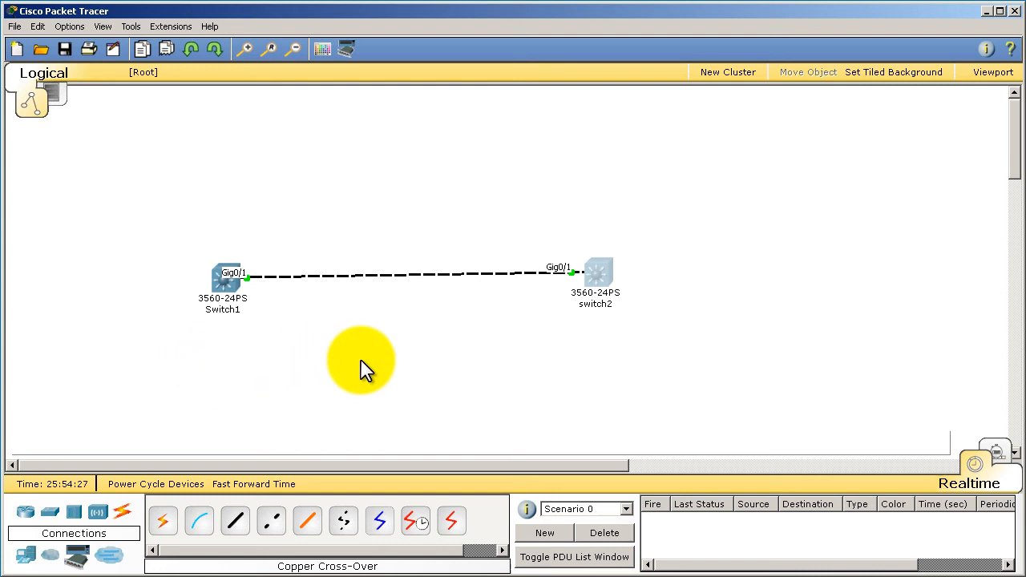